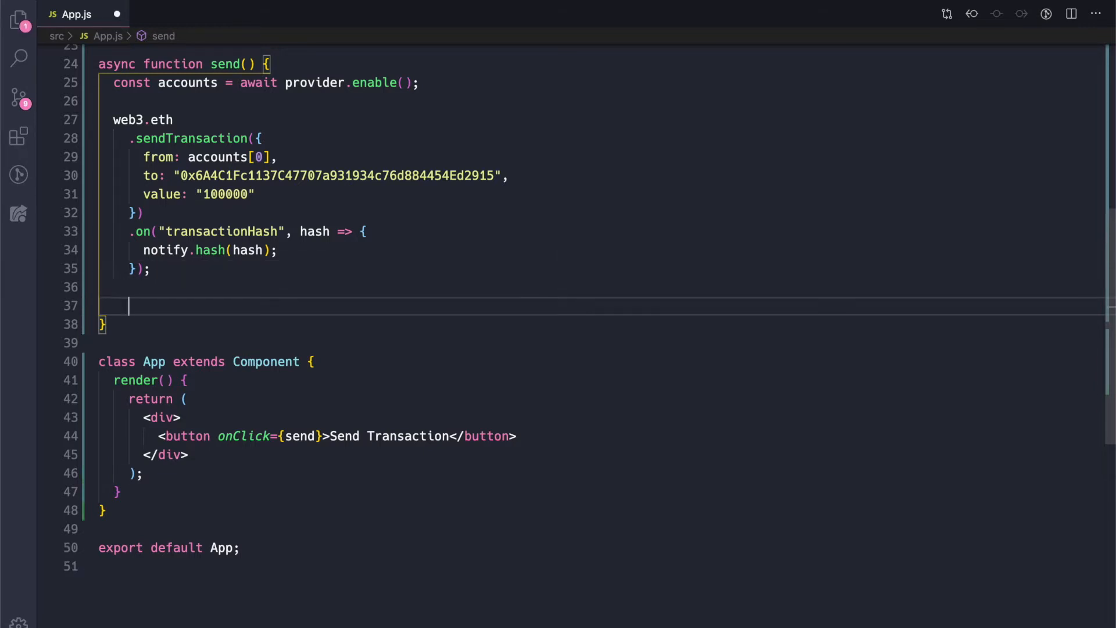
# - Type notify.transaction() on the empty line after the transactionHash handler in send()
pyautogui.write('notify')
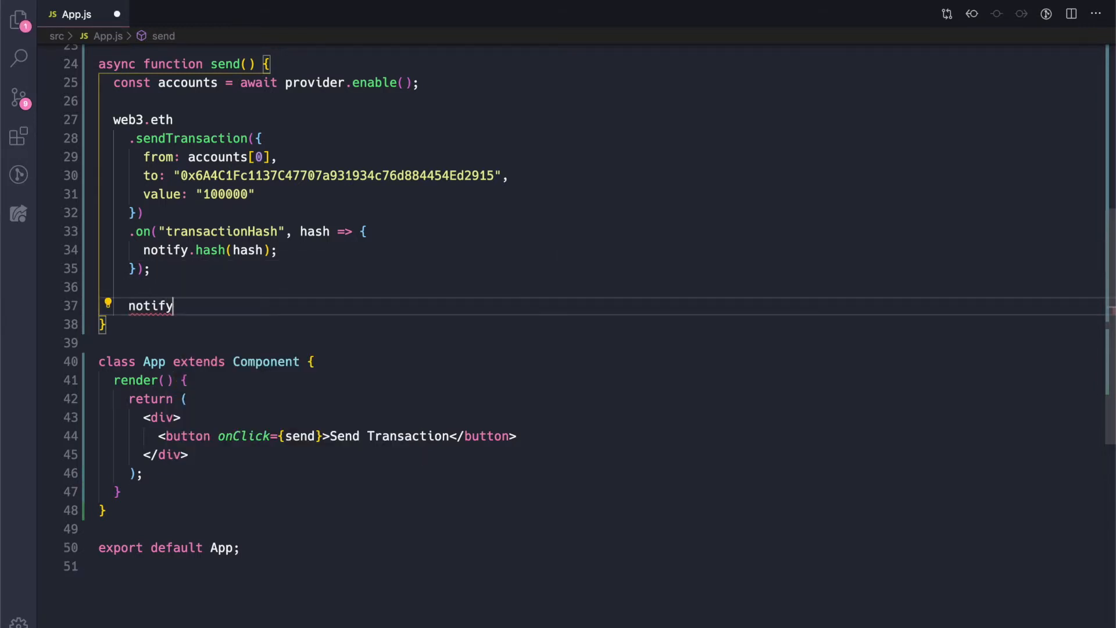
pyautogui.write('.transaction()')
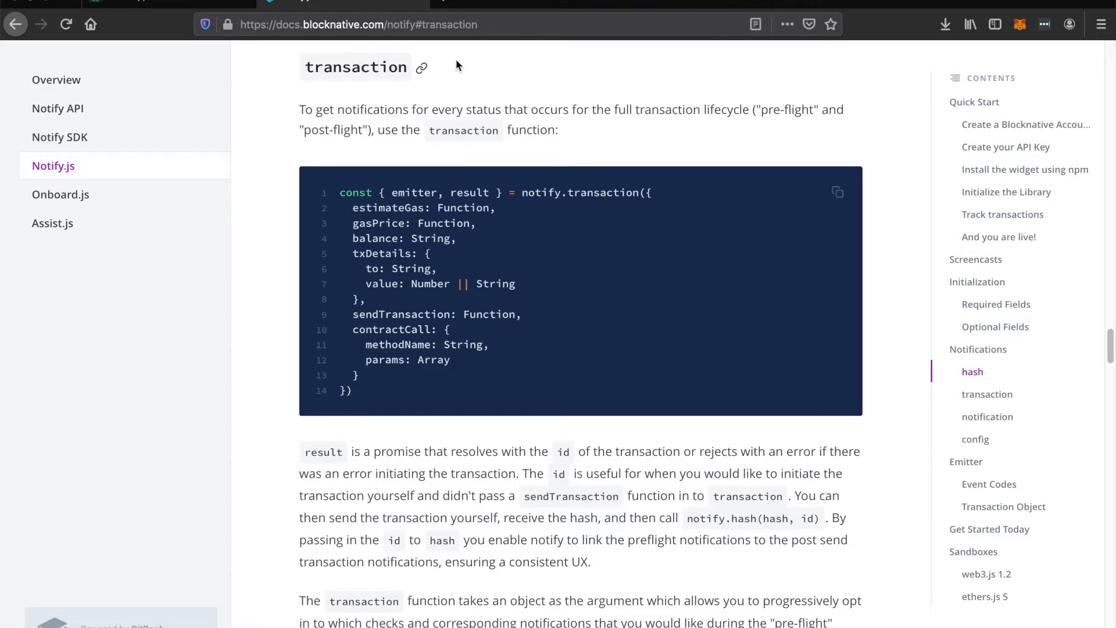
pyautogui.scroll(-3)
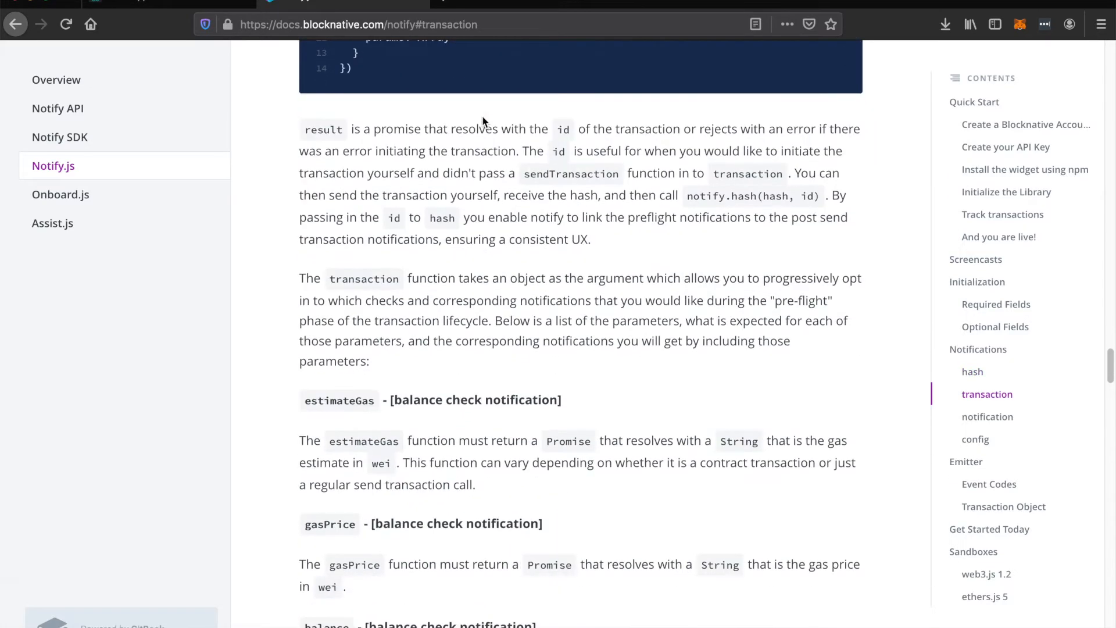
pyautogui.scroll(-3)
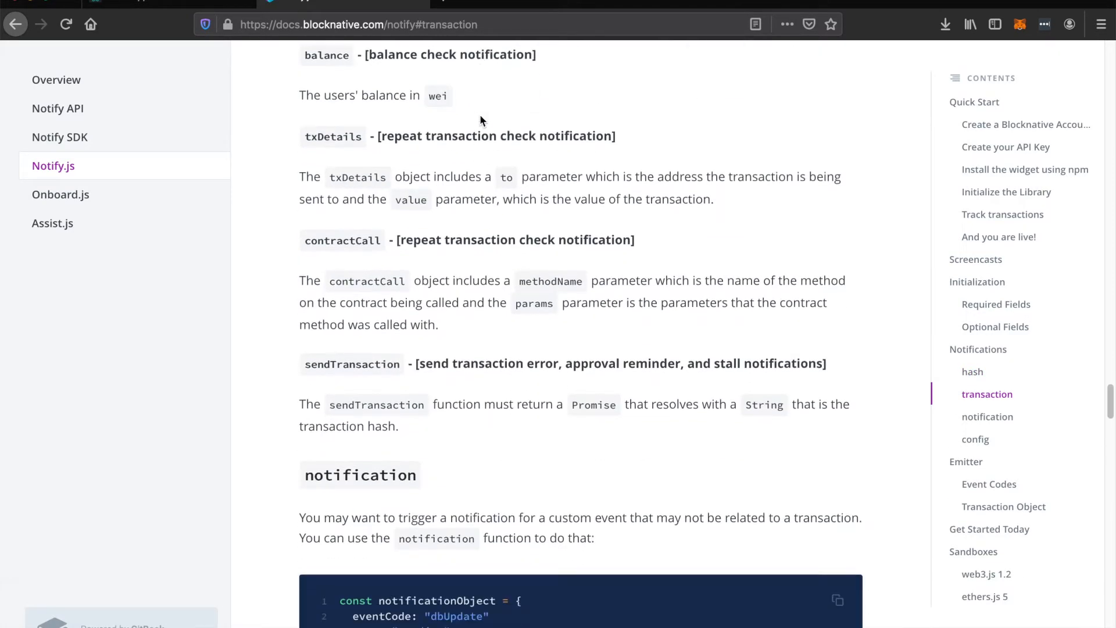
pyautogui.scroll(-3)
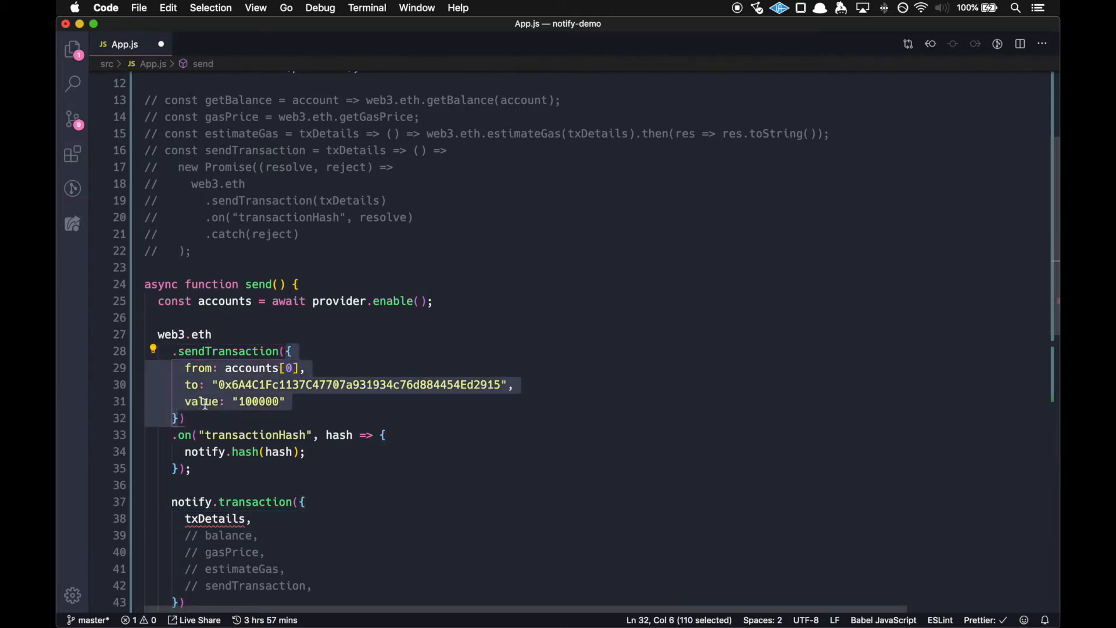
# - Put the from/to/value fields into const txDetails and add const balance = await getBalance(accounts[0])
pyautogui.write('con')
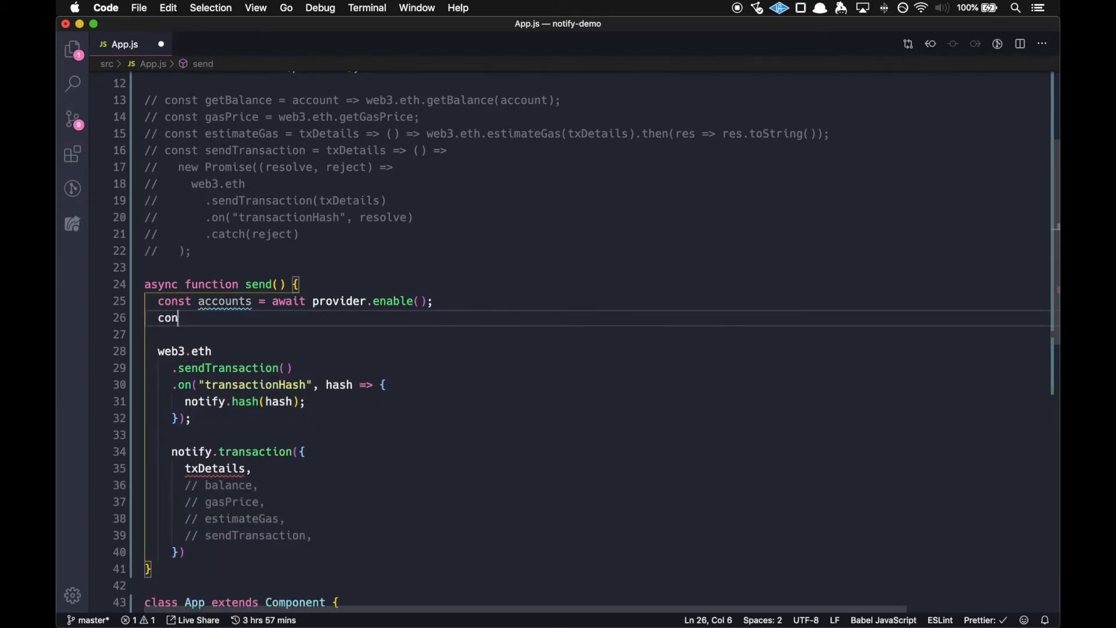
pyautogui.write('txDetails = {')
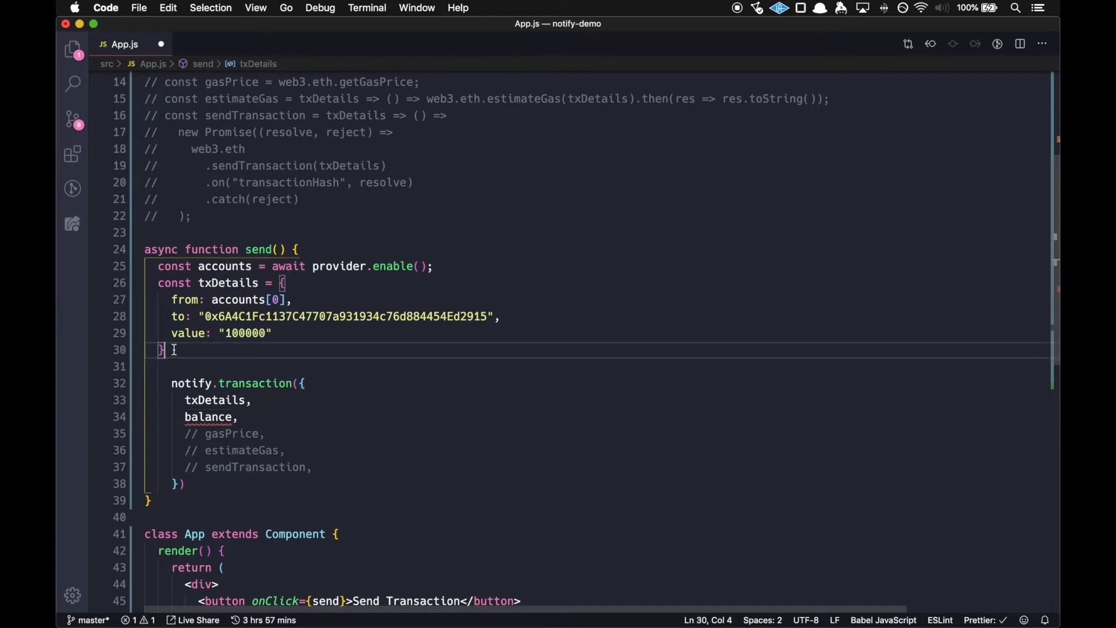
pyautogui.write('cson')
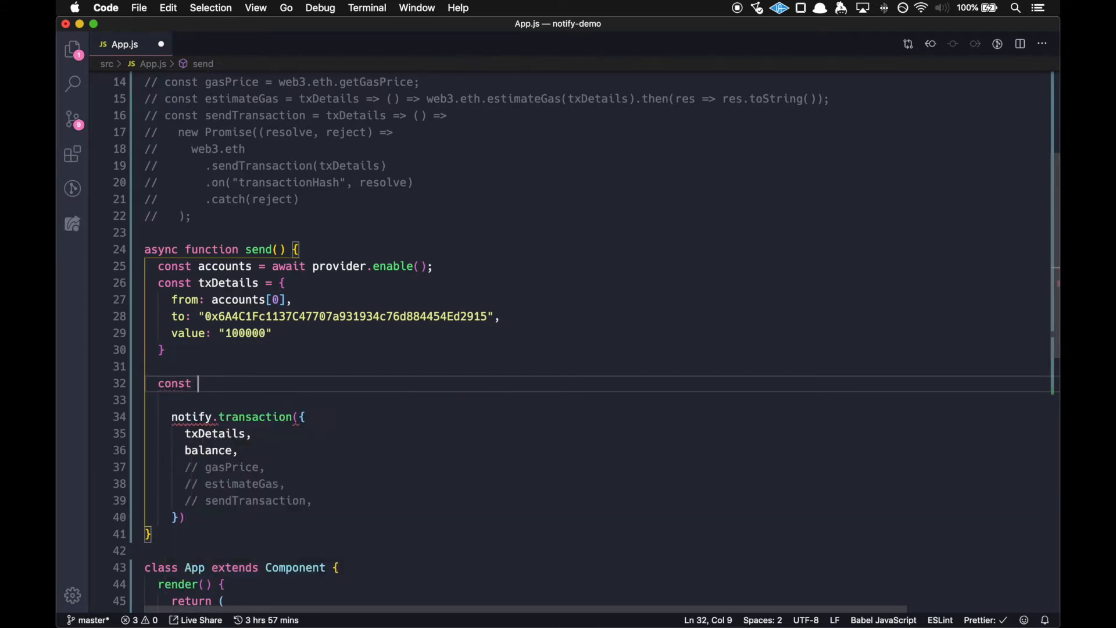
pyautogui.write('balance =')
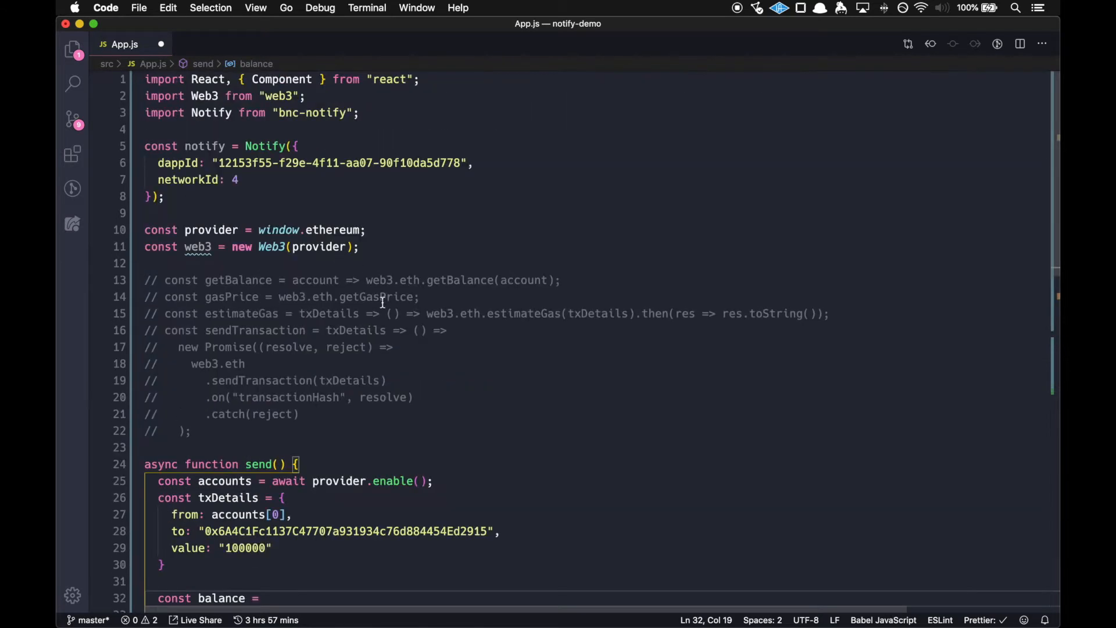
pyautogui.click(561, 280)
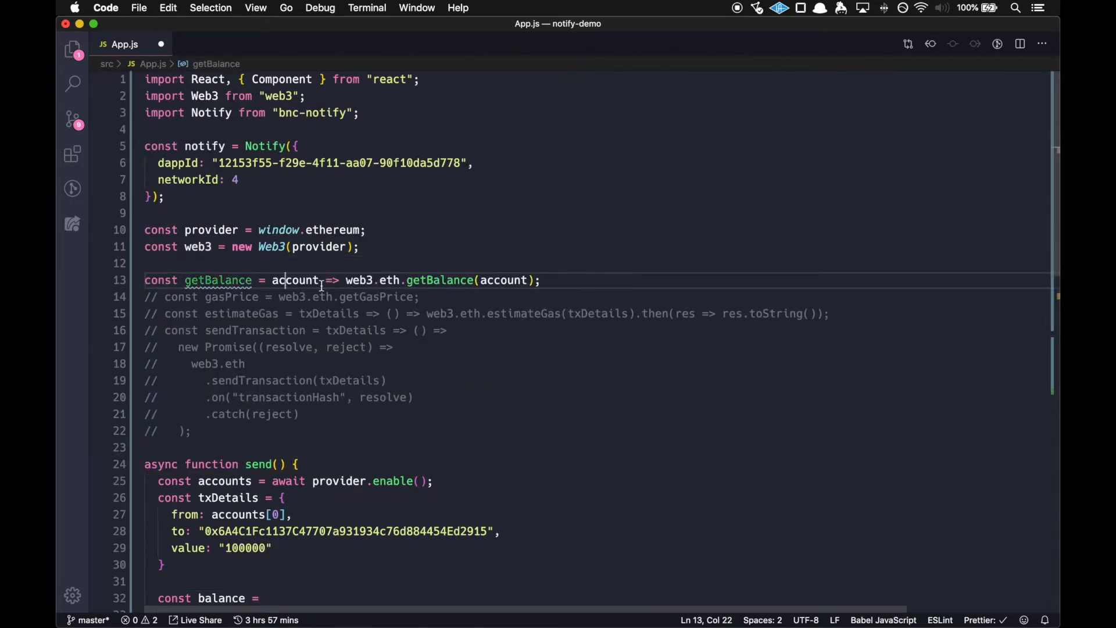
pyautogui.doubleClick(295, 279)
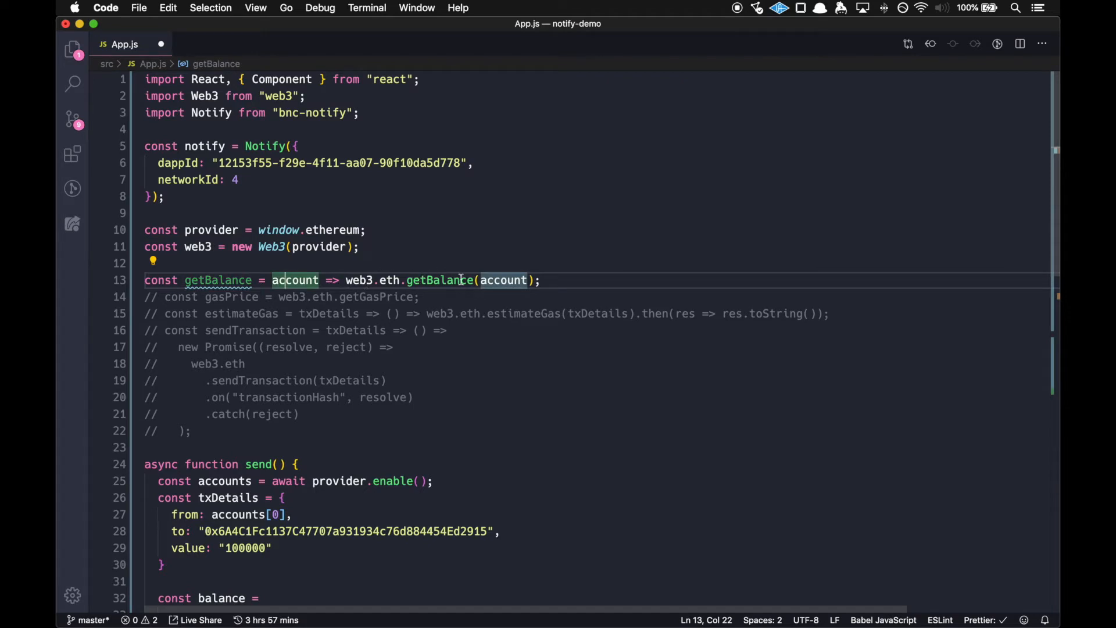
pyautogui.scroll(-3)
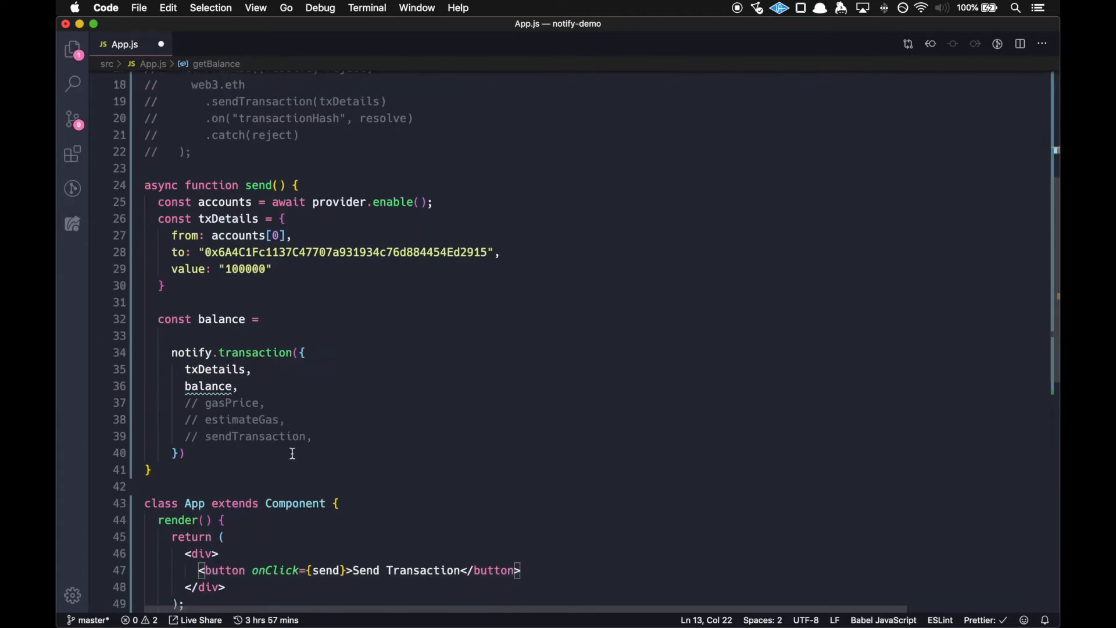
pyautogui.write('aw')
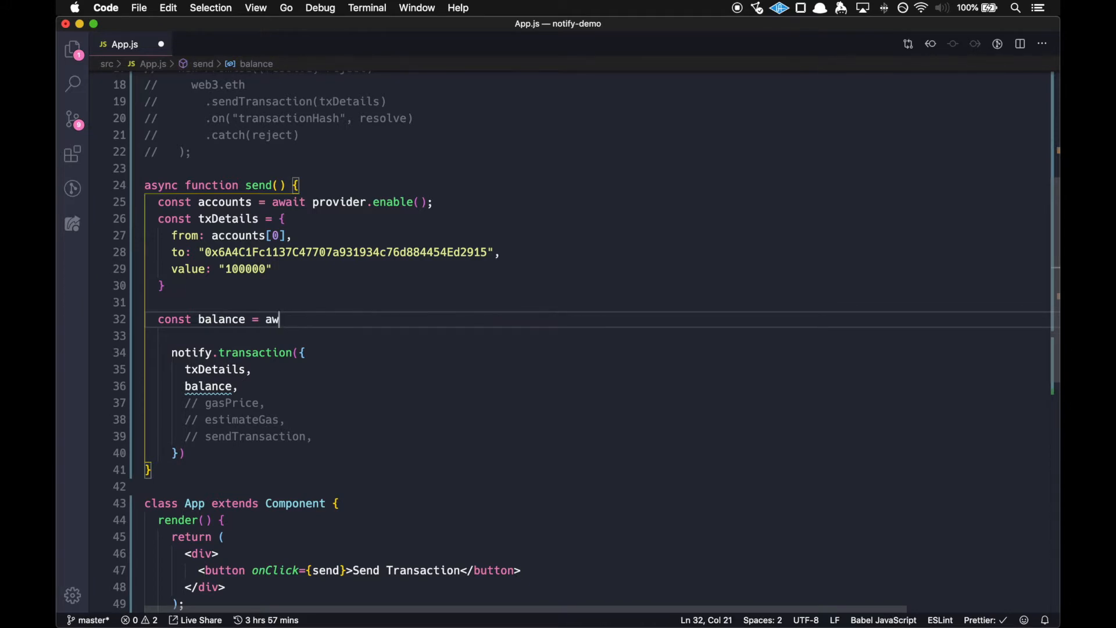
pyautogui.write('ait getBalance(accounts[0')
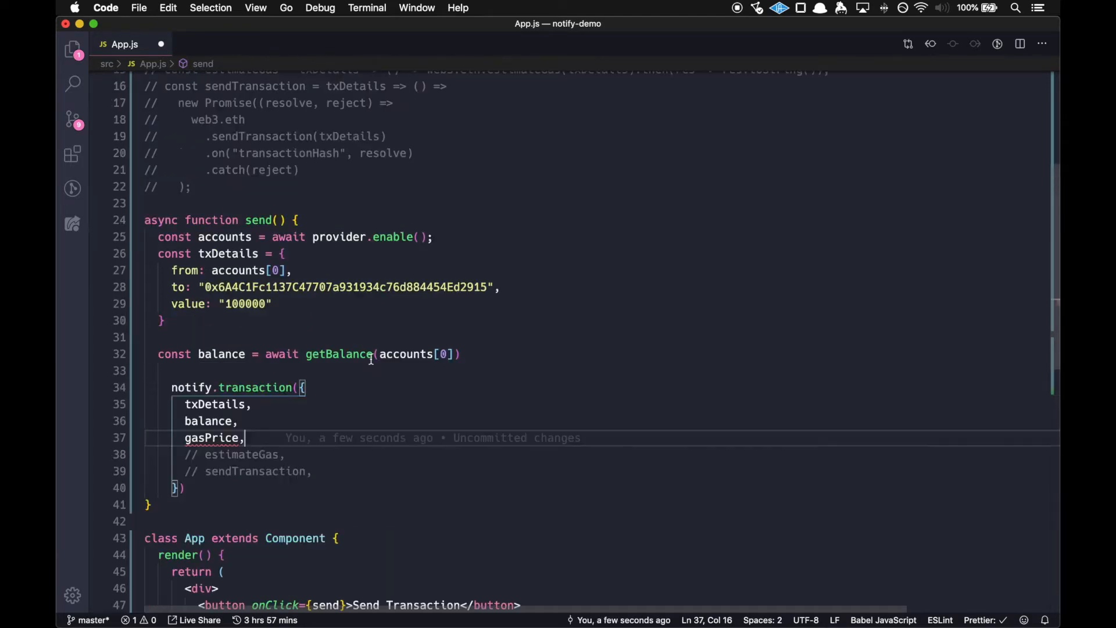
# - Uncomment the gasPrice and estimateGas helpers and their entries in the notify.transaction object
pyautogui.scroll(3)
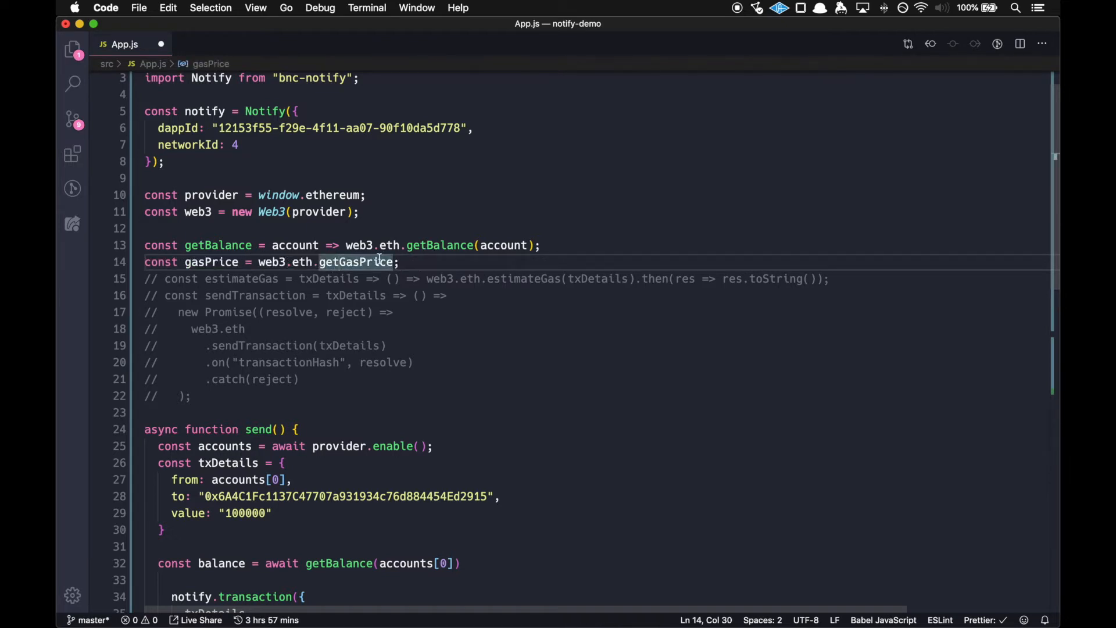
pyautogui.moveTo(341, 299)
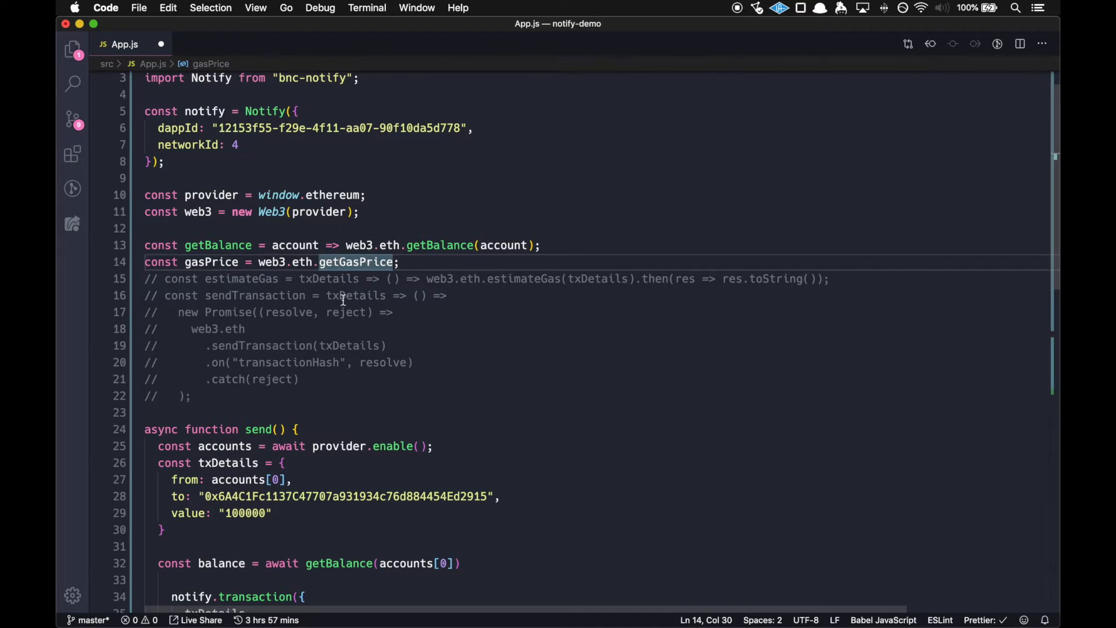
pyautogui.scroll(-3)
pyautogui.write('estimateGas,')
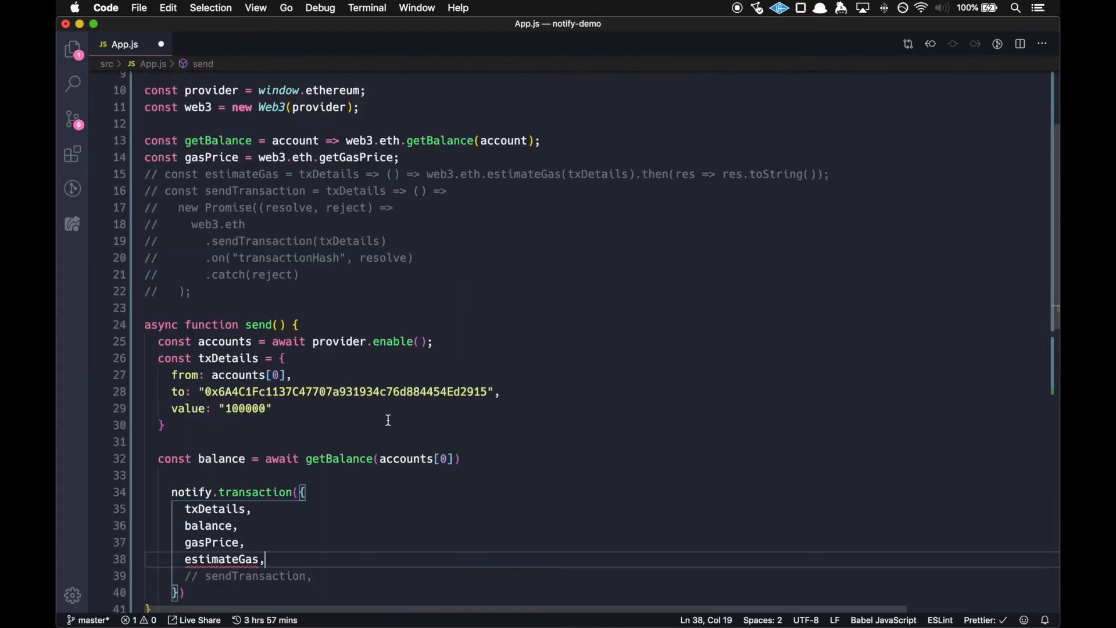
pyautogui.scroll(3)
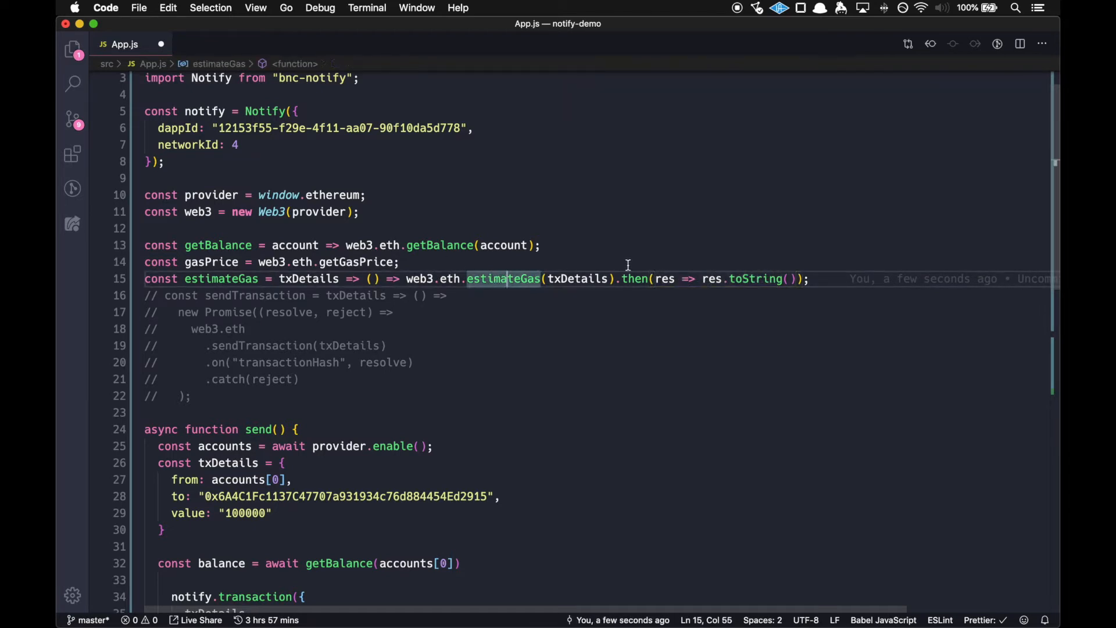
pyautogui.moveTo(739, 278)
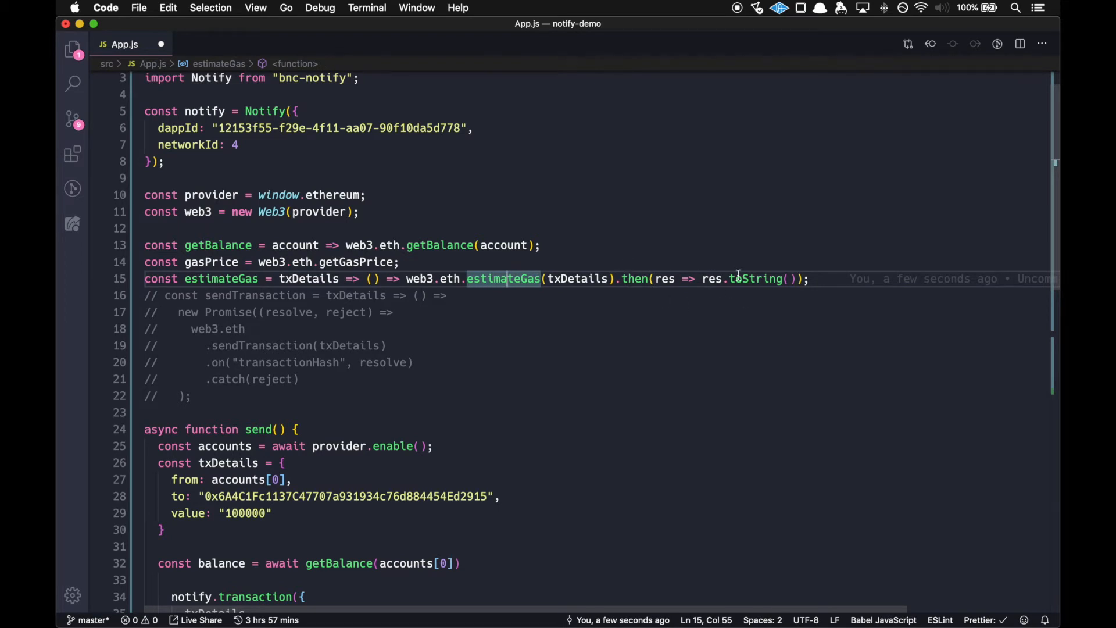
pyautogui.scroll(-3)
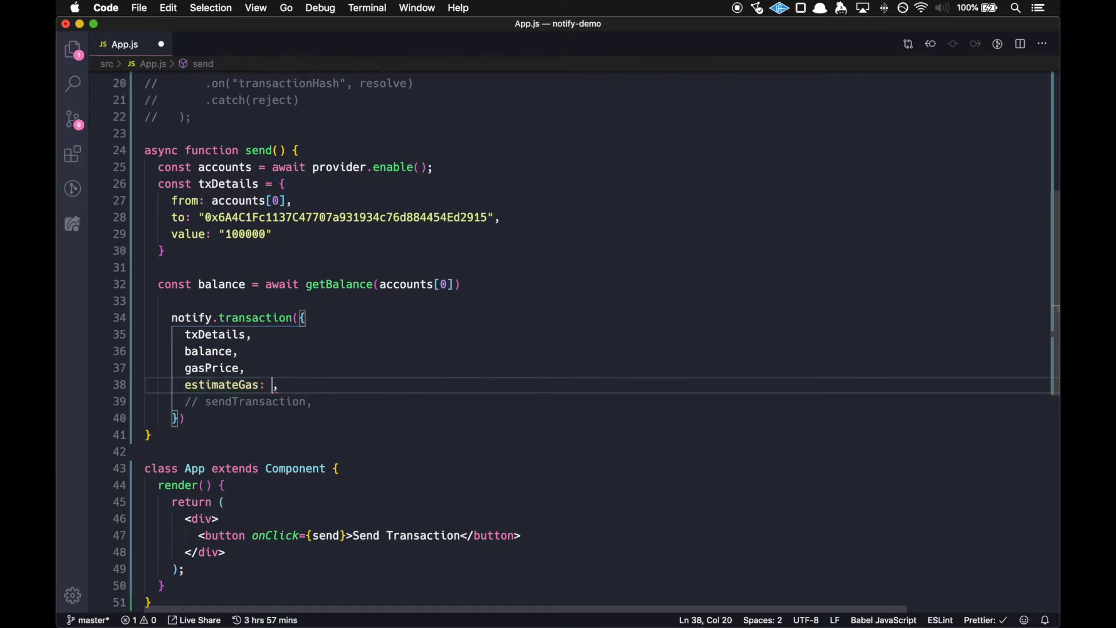
# - Pass estimateGas(txDetails) and sendTransaction: sendTransaction(txDetails) in the notify options, then save
pyautogui.write('estimateGas()')
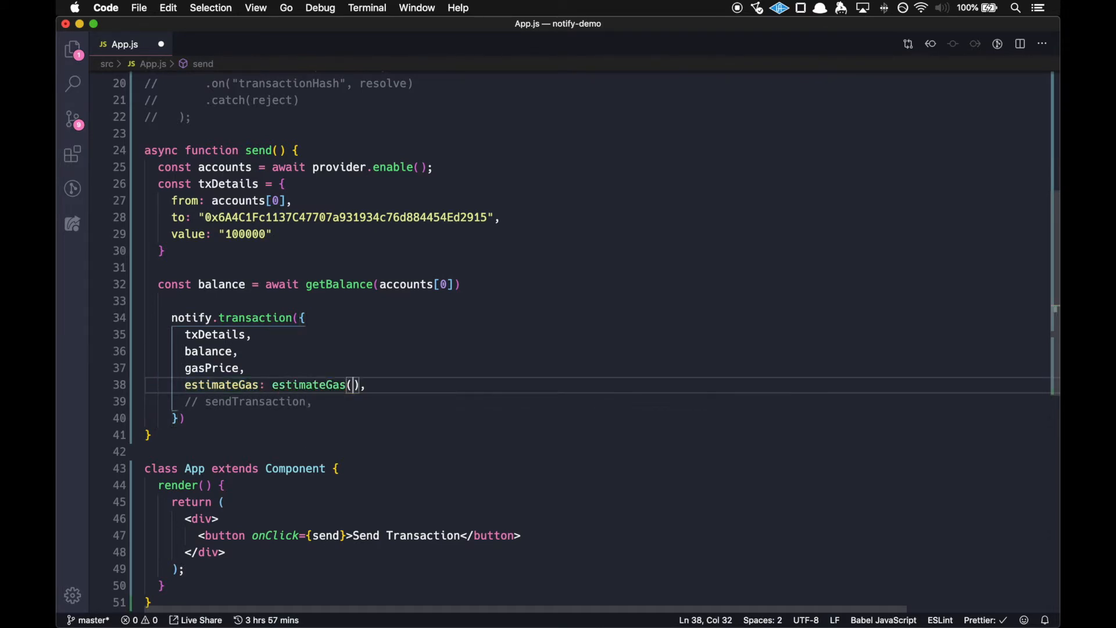
pyautogui.write('txDetails')
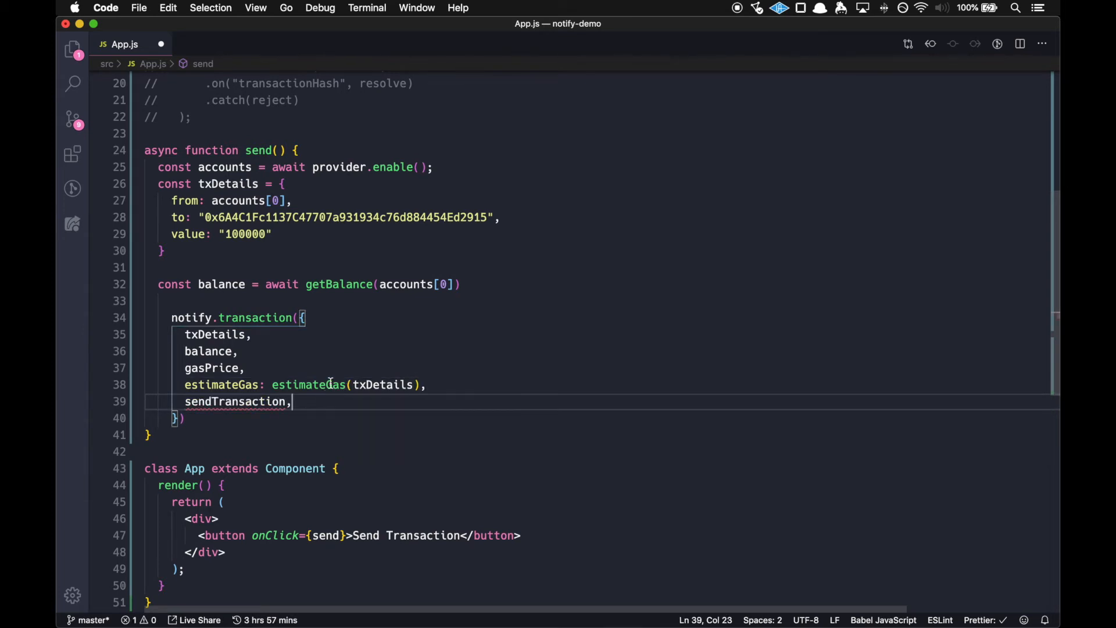
pyautogui.scroll(3)
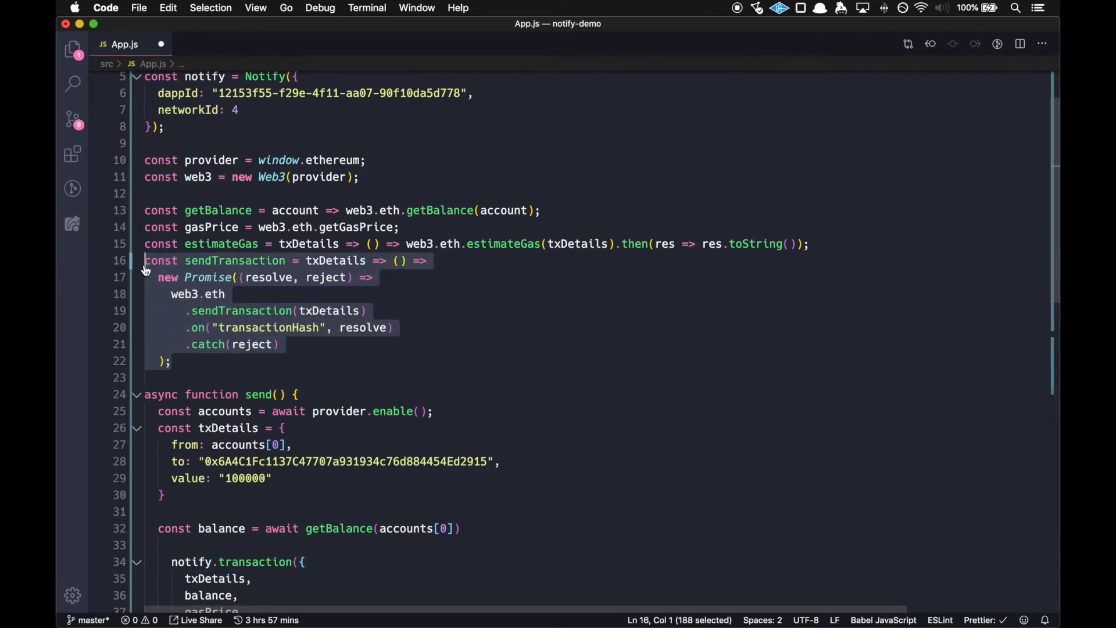
pyautogui.doubleClick(335, 260)
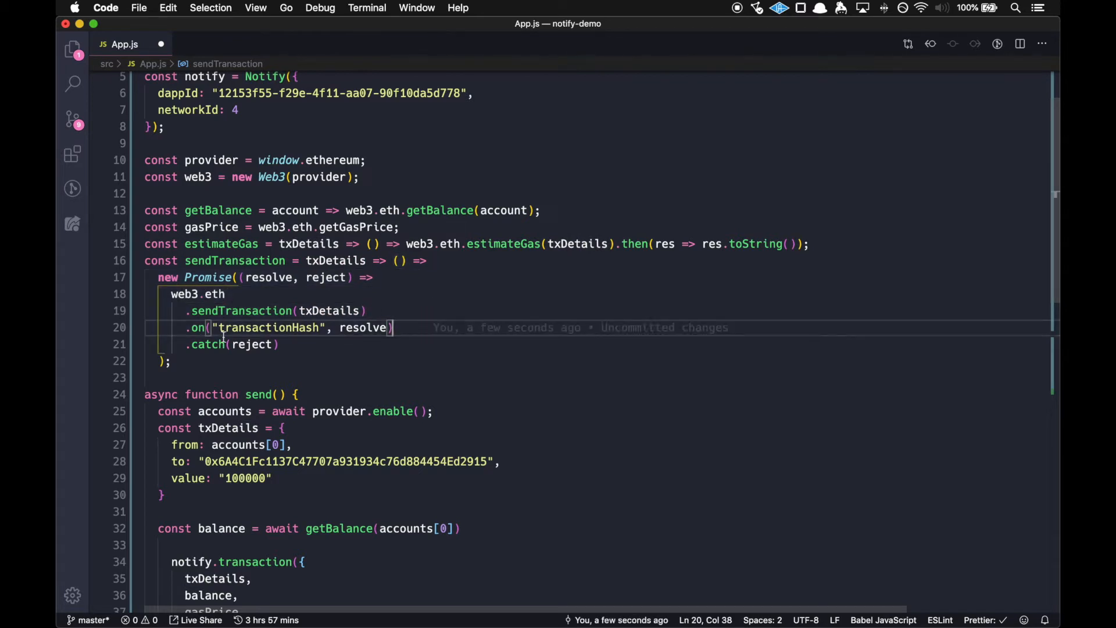
pyautogui.doubleClick(362, 327)
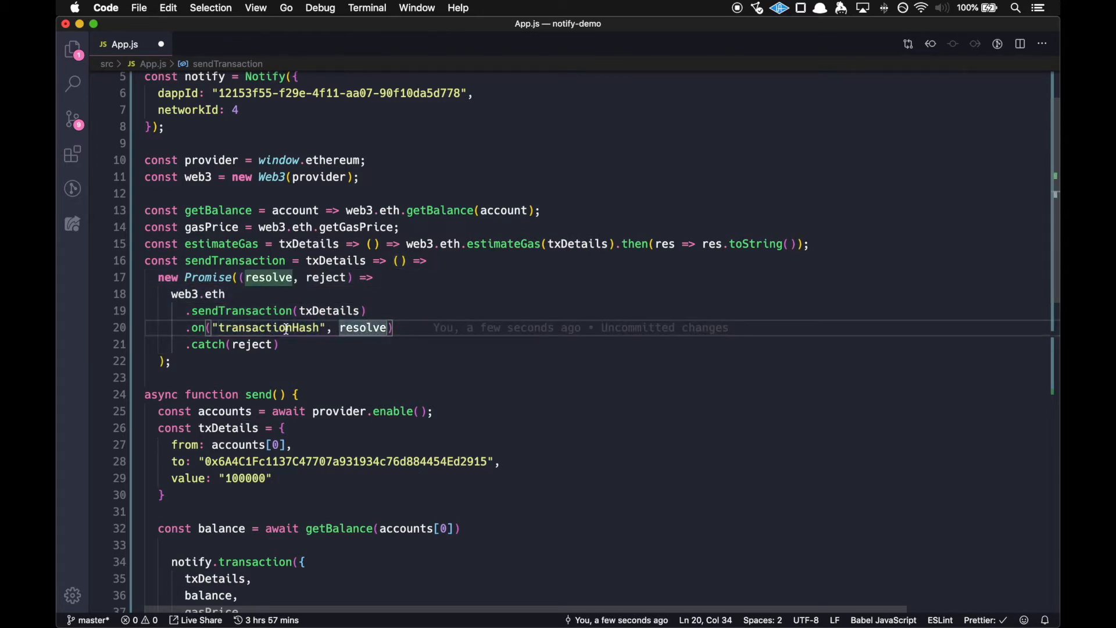
pyautogui.click(251, 344)
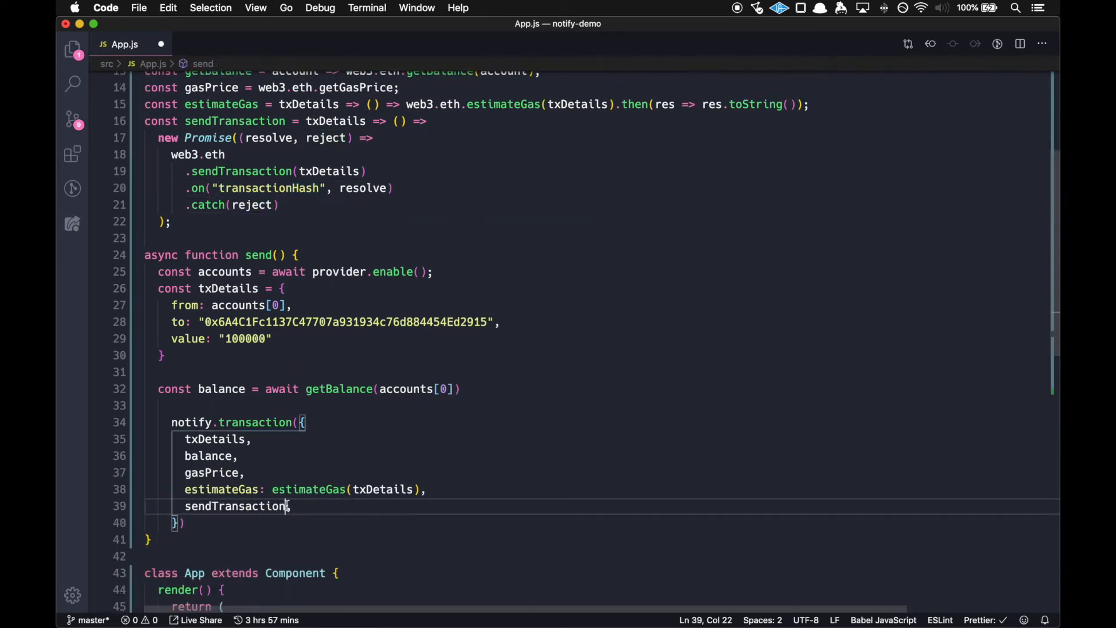
pyautogui.write(': sendTransaction(txDetails')
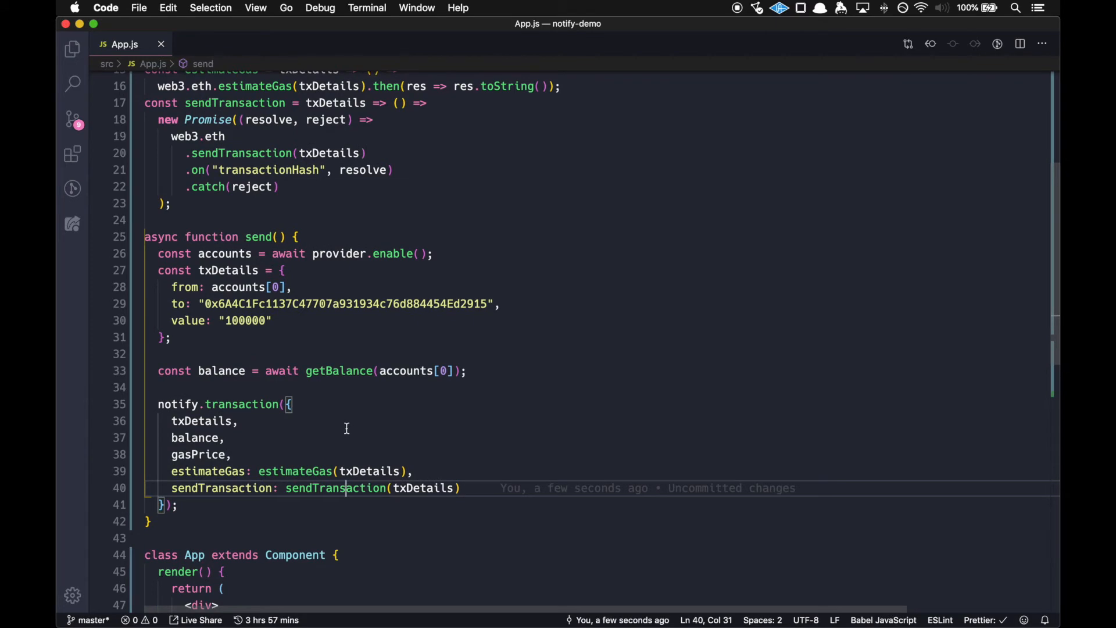
pyautogui.moveTo(314, 482)
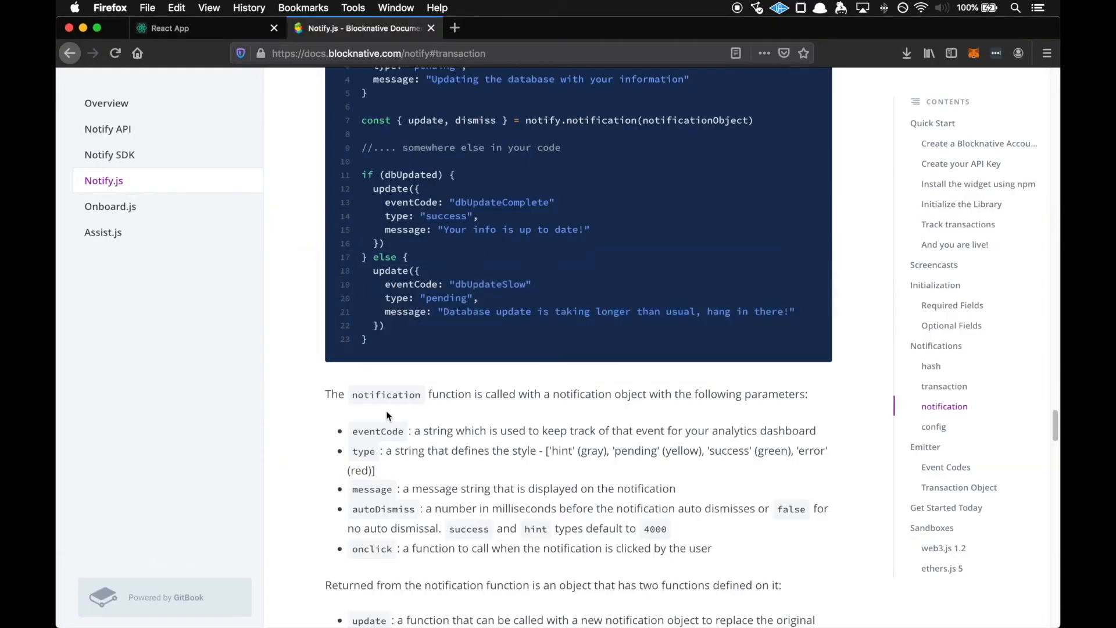
# - Send a transaction from the React App and reject it in MetaMask
pyautogui.click(169, 28)
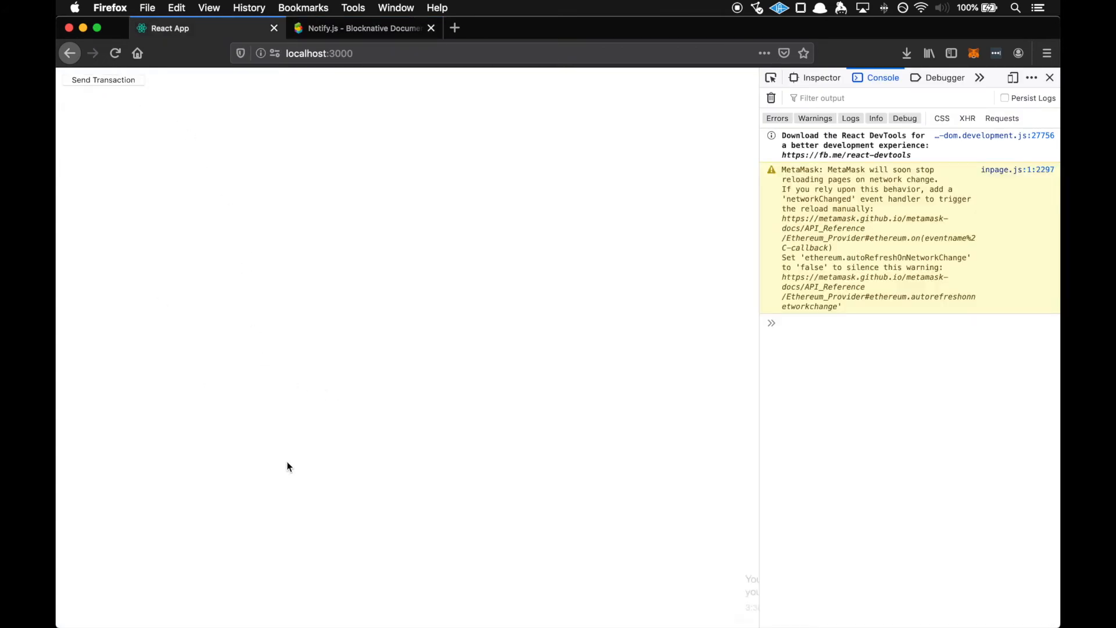
pyautogui.click(103, 80)
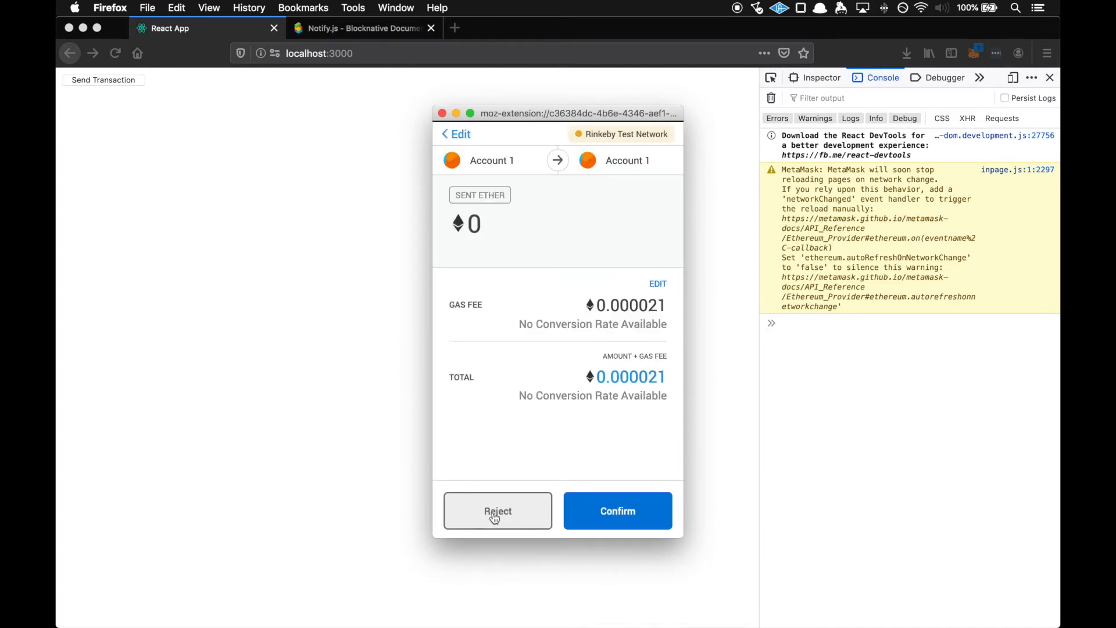
pyautogui.click(497, 511)
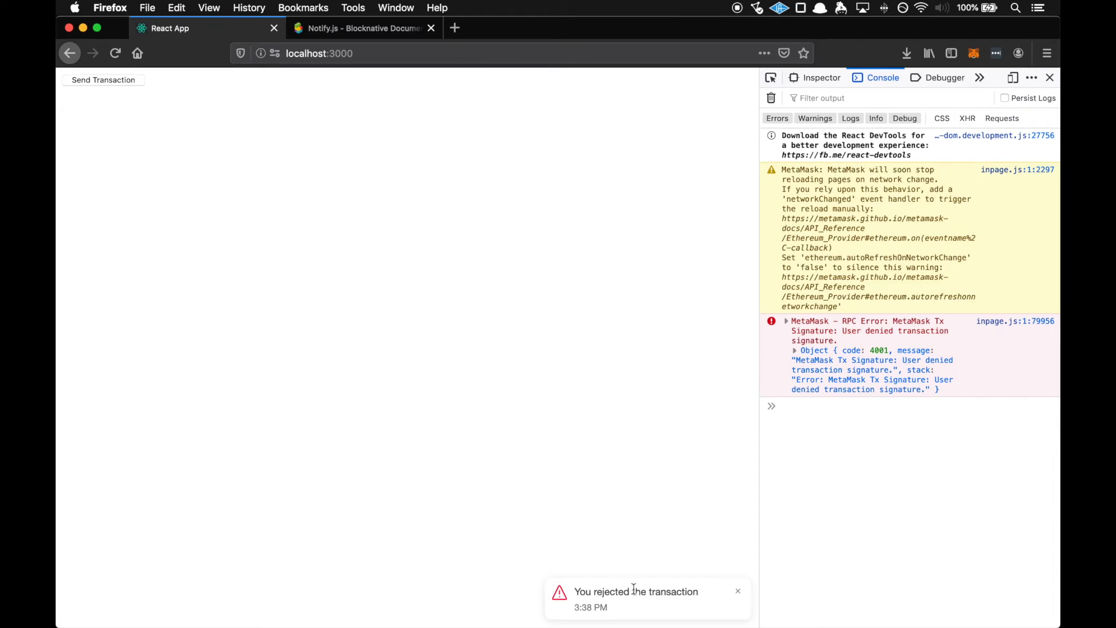
pyautogui.moveTo(689, 591)
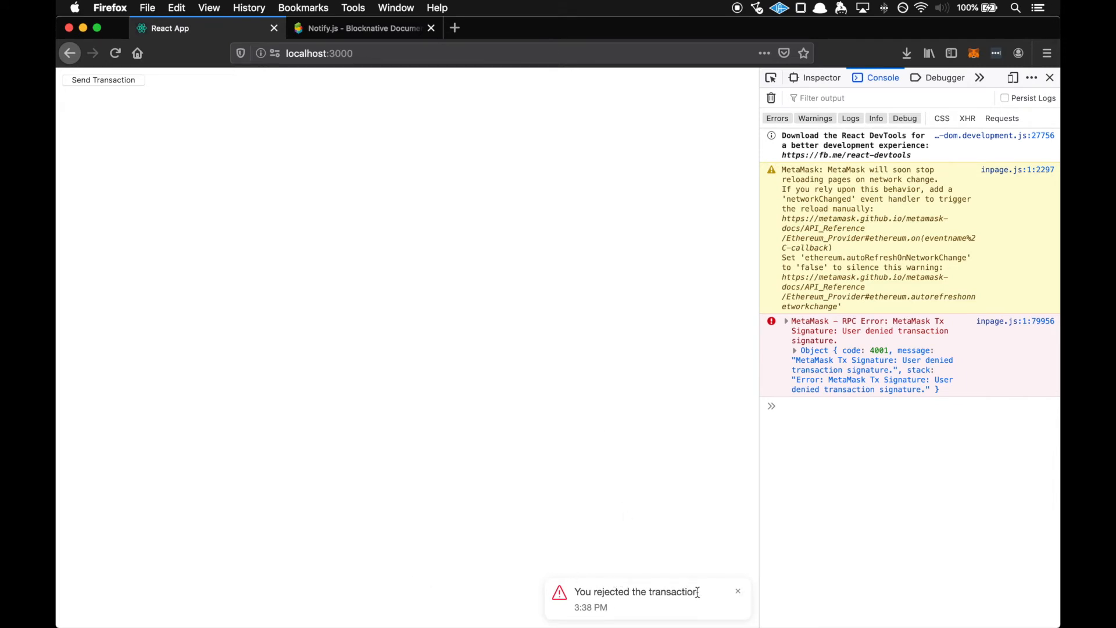
pyautogui.doubleClick(636, 592)
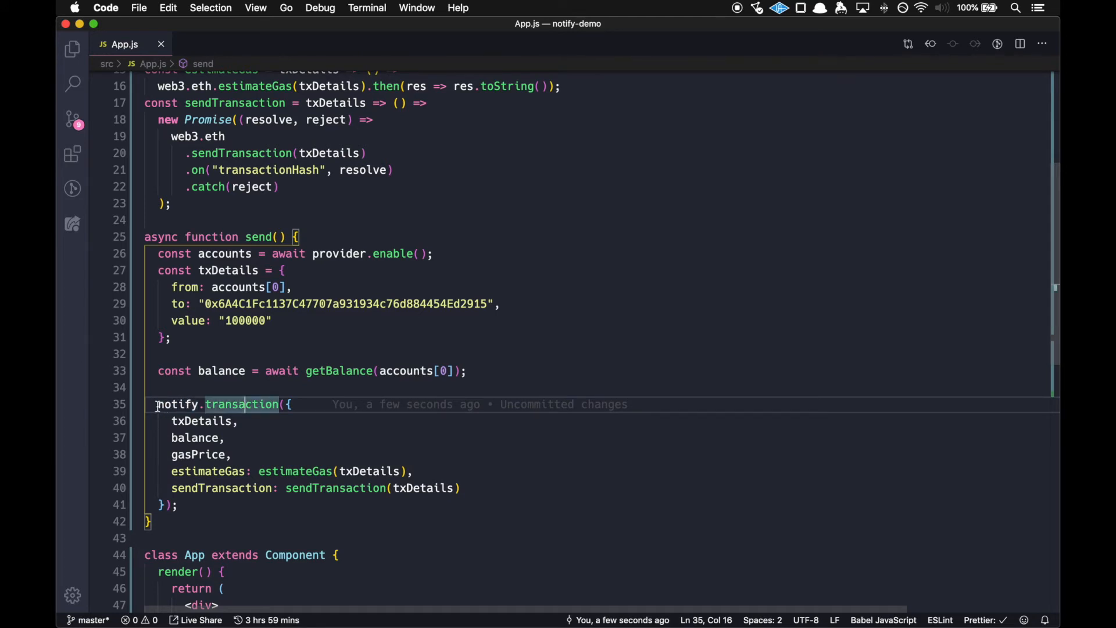
# - Change line 35 to const { emitter } = notify.transaction({ ... }) and save
pyautogui.write('const =')
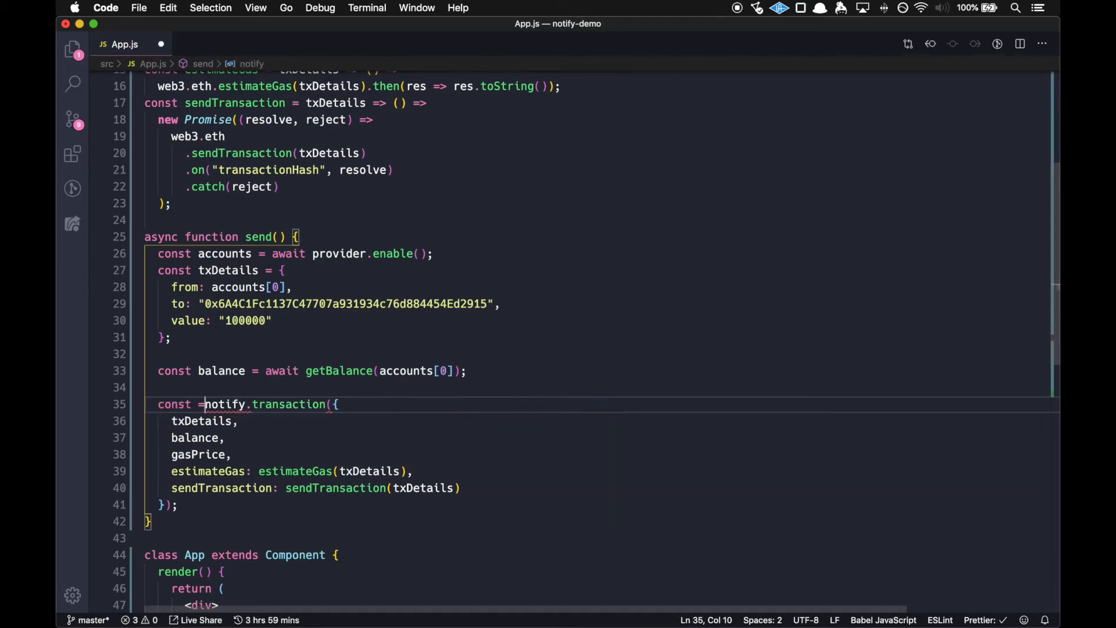
pyautogui.press('Backspace')
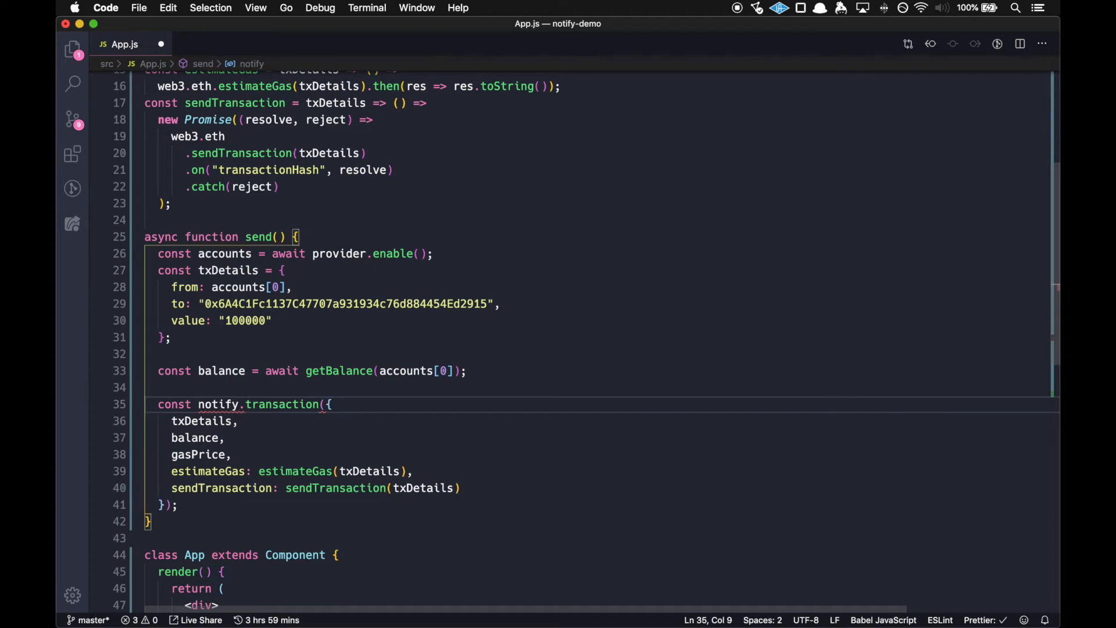
pyautogui.write('{}')
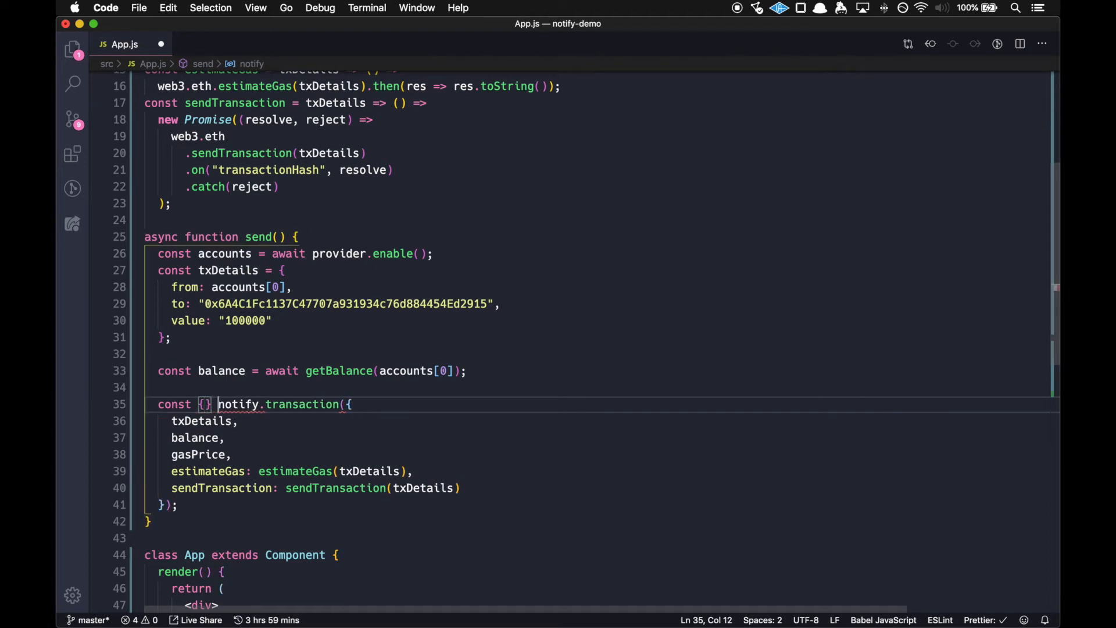
pyautogui.write('e')
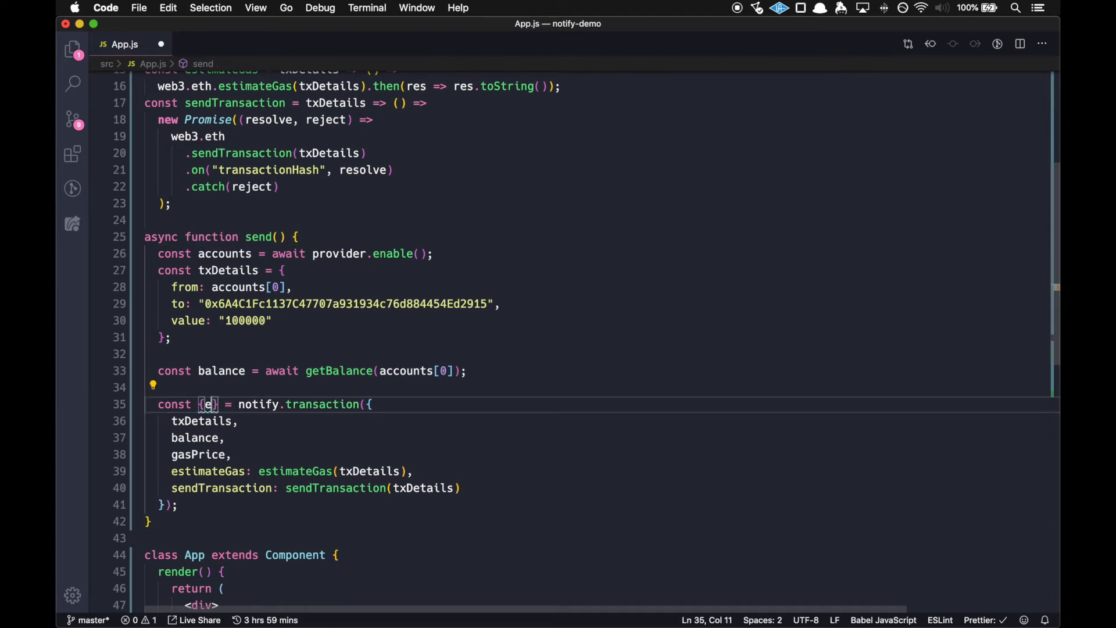
pyautogui.write('emitter')
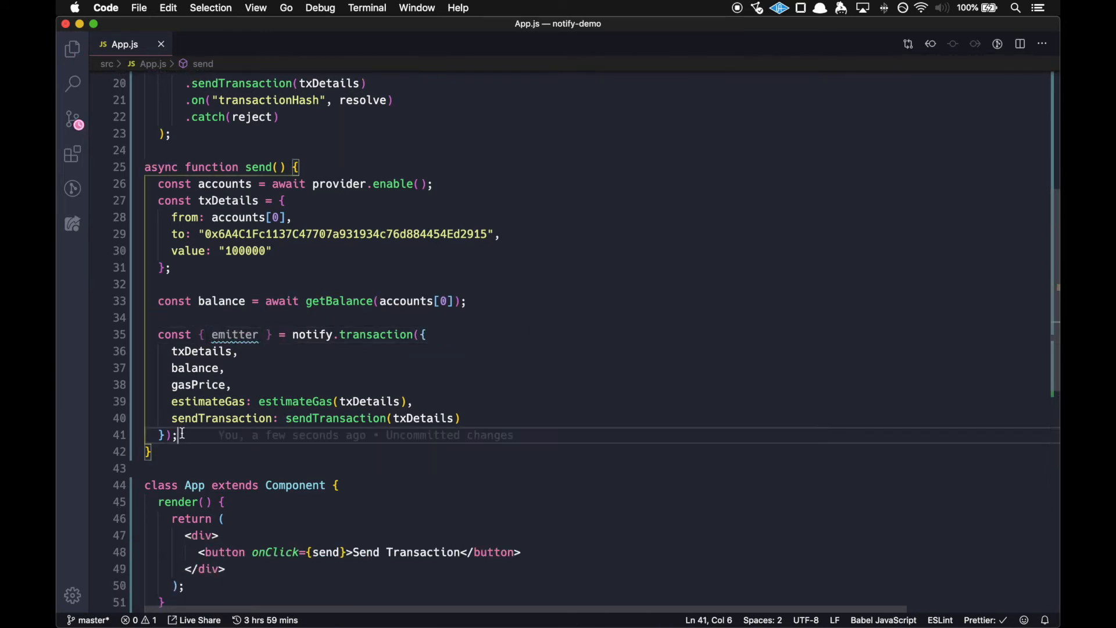
# - Write emitter.on('txPool', transaction => { console.log(transaction) }) below the notify call
pyautogui.write("emitter.on('")
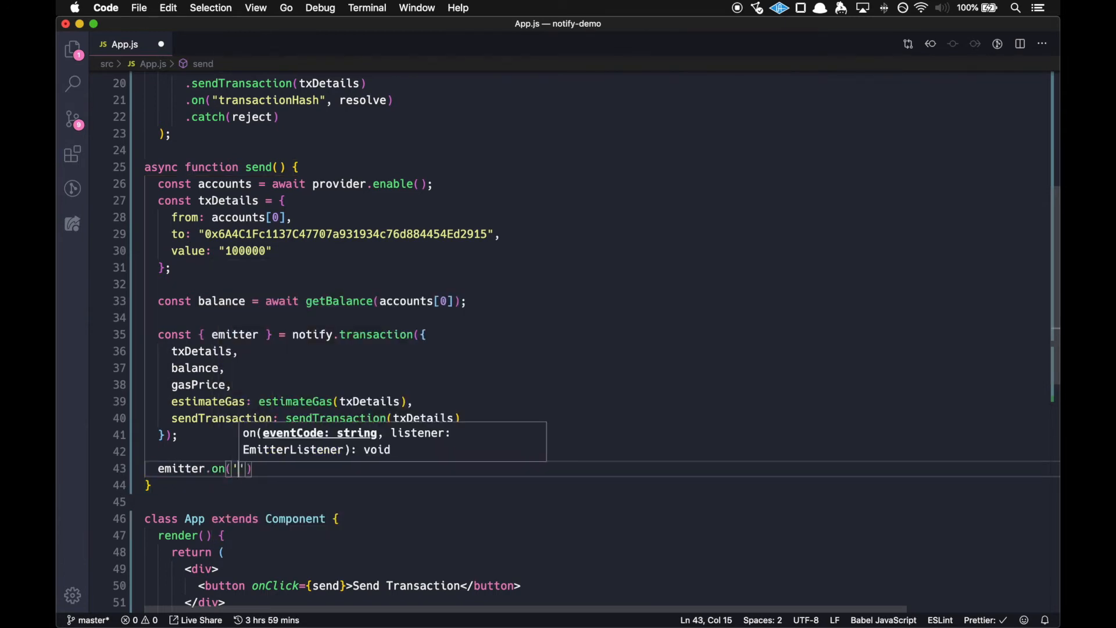
pyautogui.write('txPool')
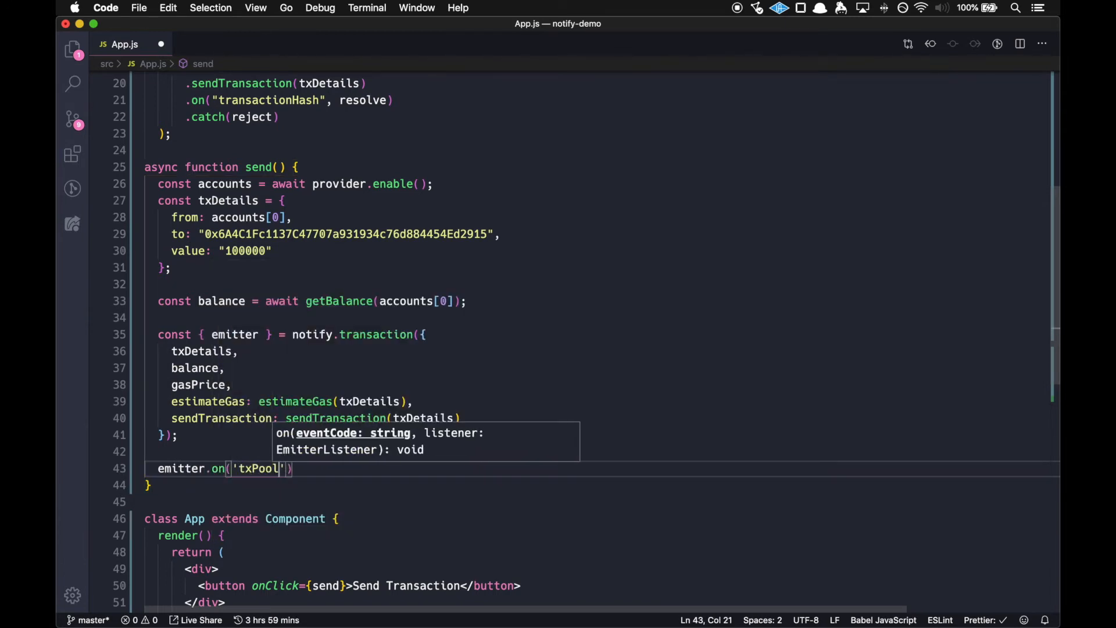
pyautogui.write(',')
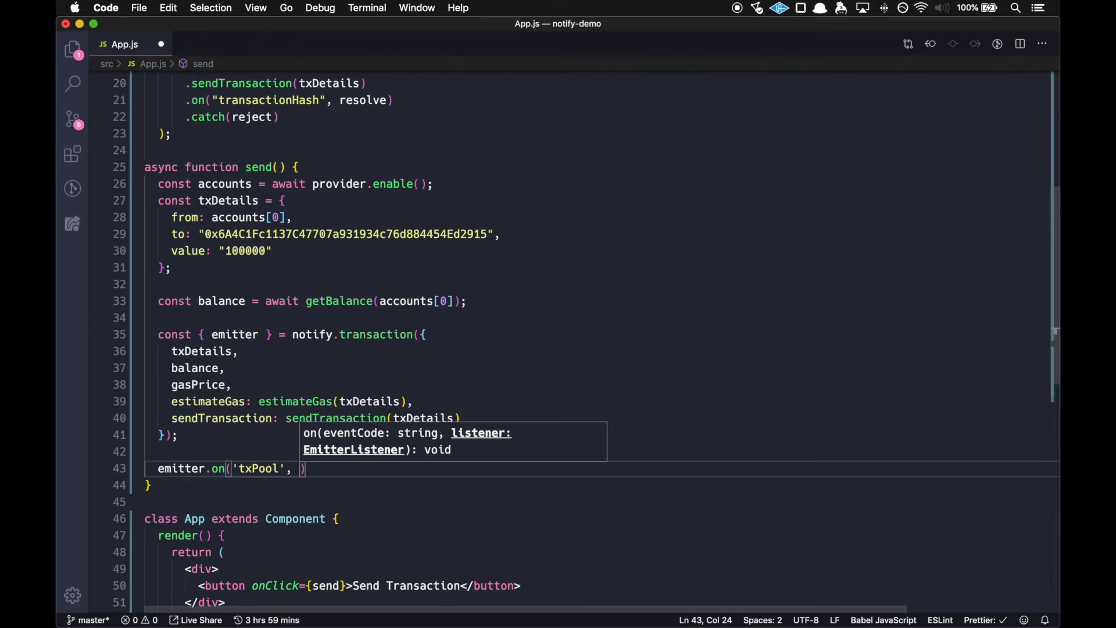
pyautogui.write('transaction => {')
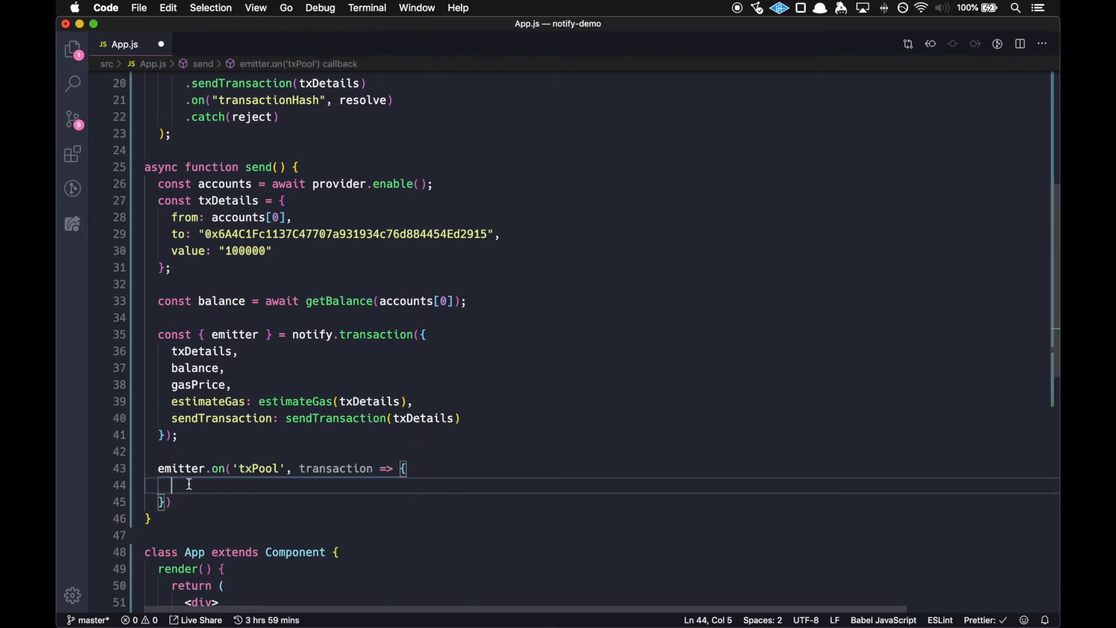
pyautogui.write('console.l')
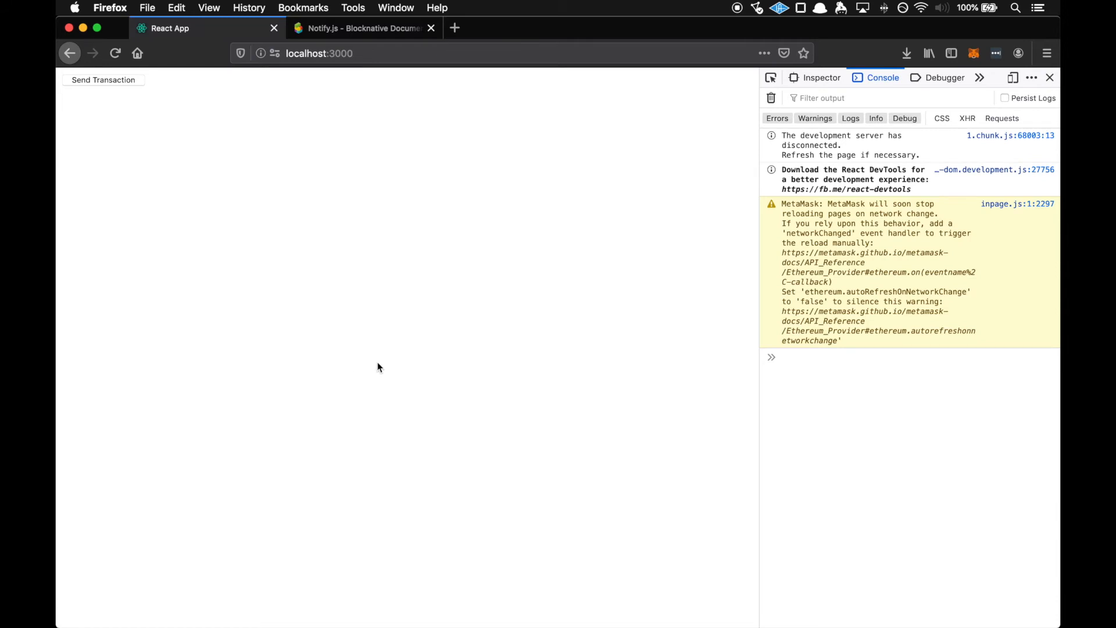
# - Send another transaction and expand the App.js:44 transaction object in the console
pyautogui.click(103, 79)
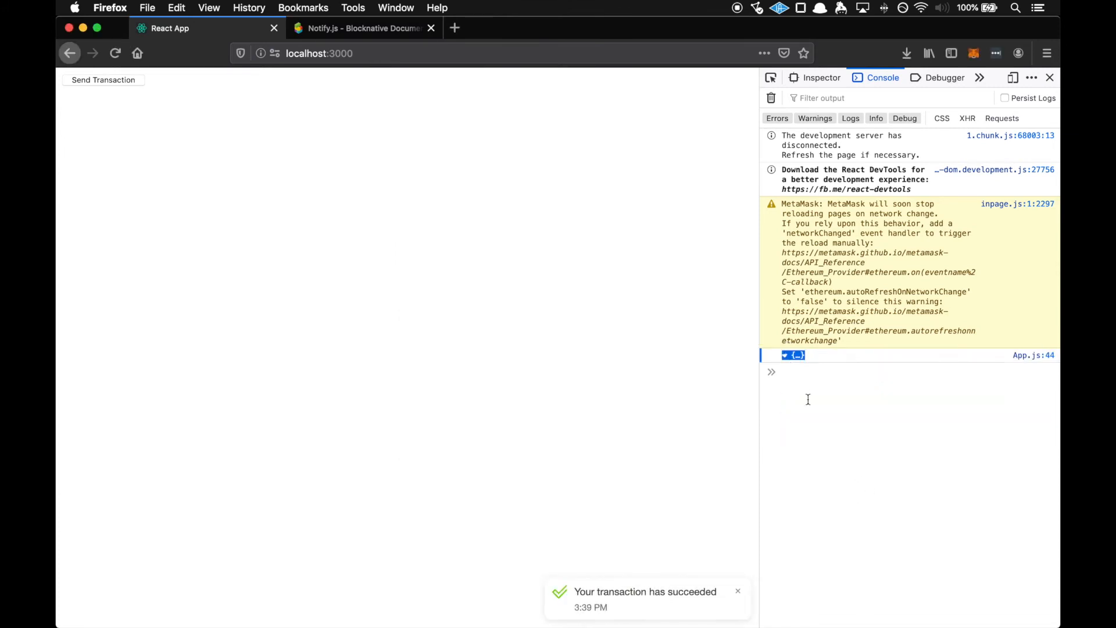
pyautogui.click(786, 355)
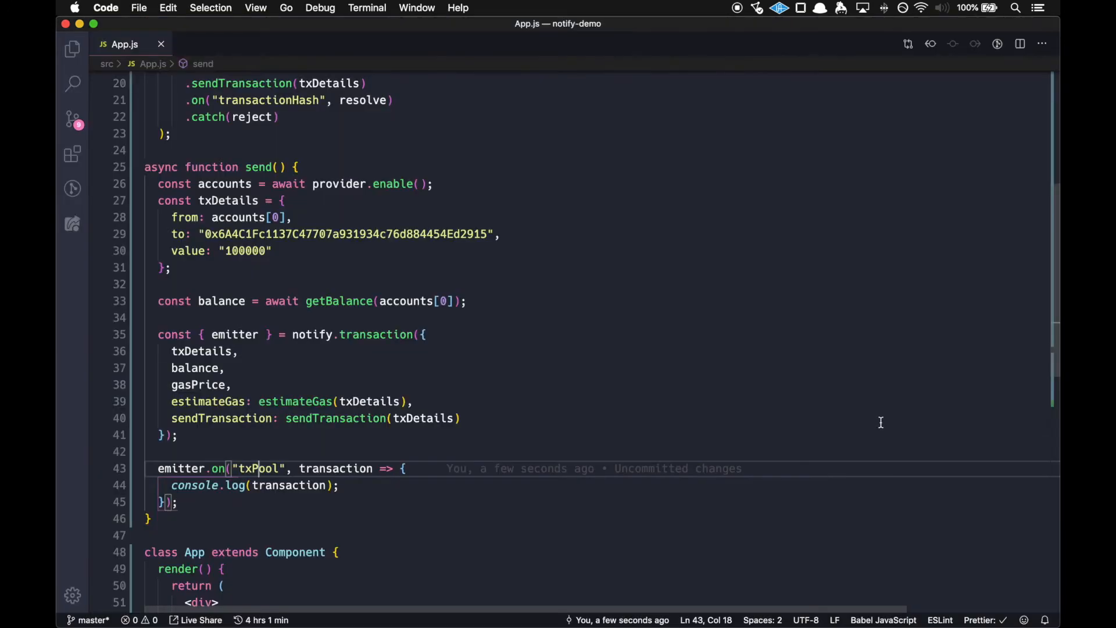
# - Replace the txPool callback body with return false;
pyautogui.click(340, 485)
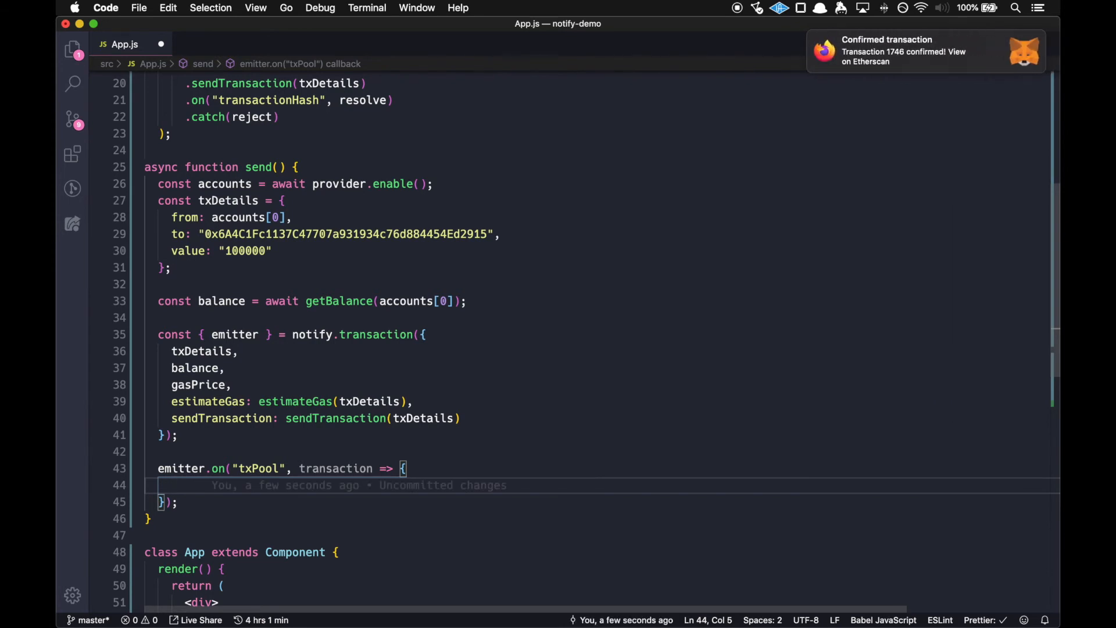
pyautogui.write('return fal')
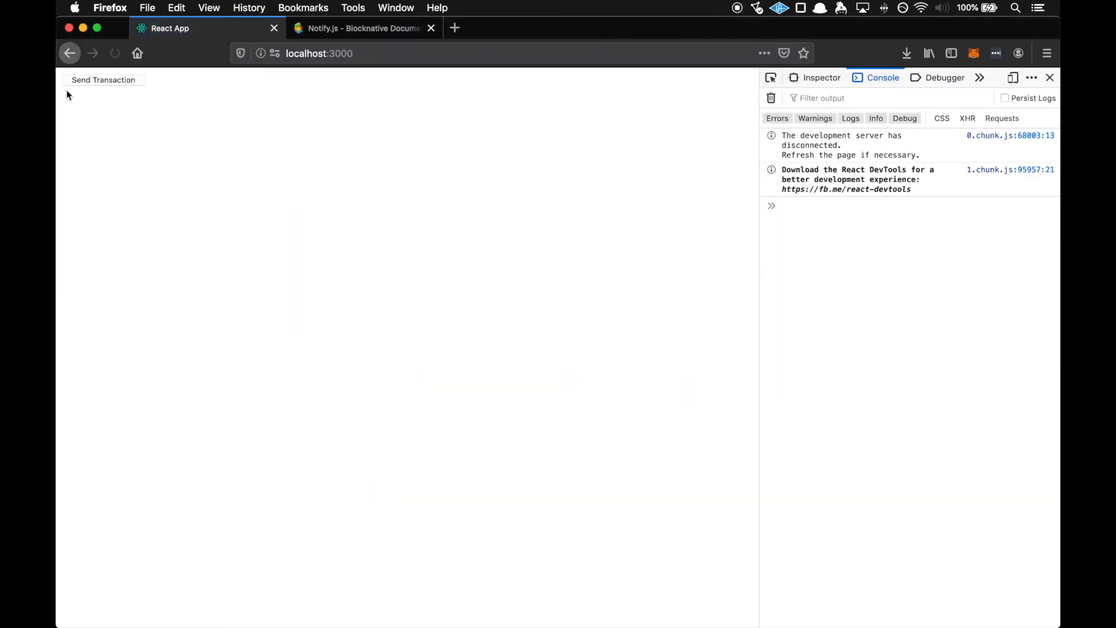
# - Send a transaction from localhost:3000 and confirm it in MetaMask
pyautogui.click(104, 80)
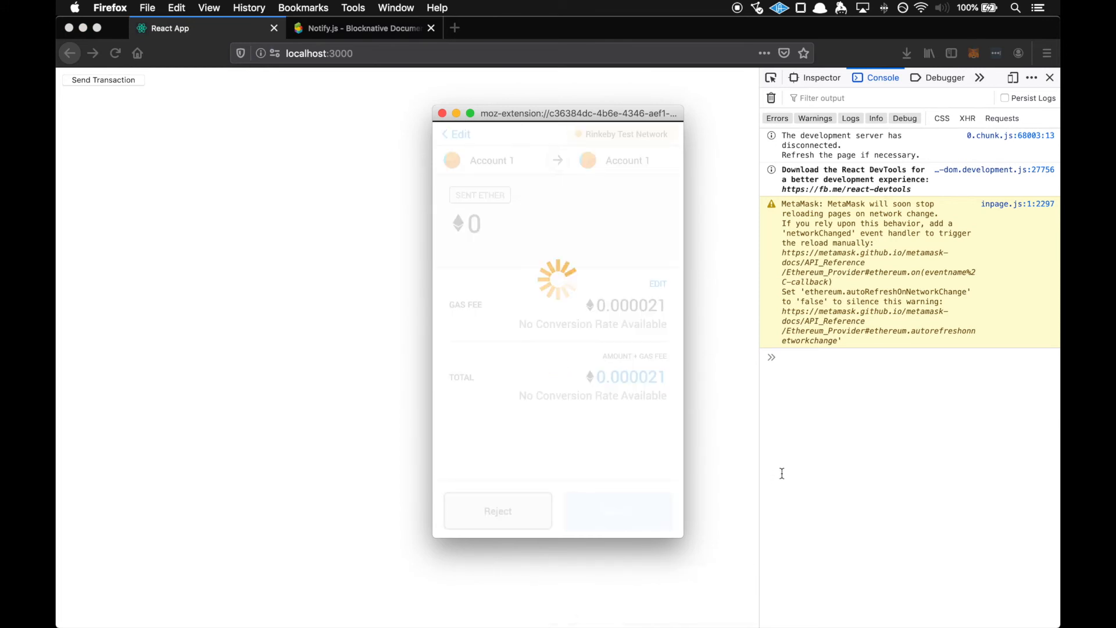
pyautogui.click(616, 511)
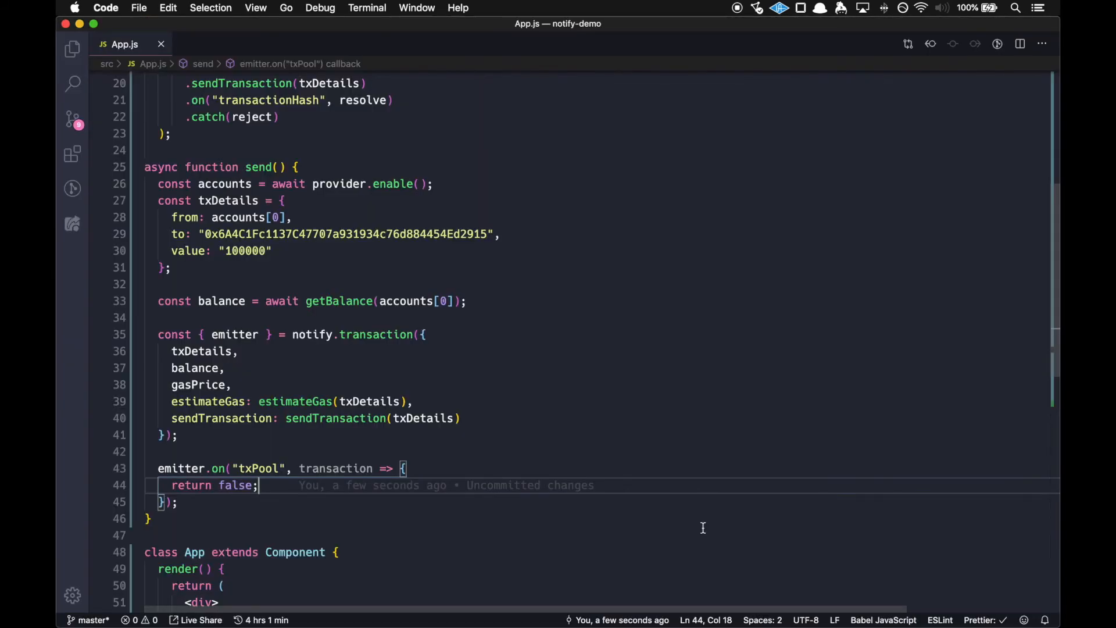
# - Replace false in the txPool handler with { message: "Your transaction is in the pooool!" }
pyautogui.doubleClick(238, 484)
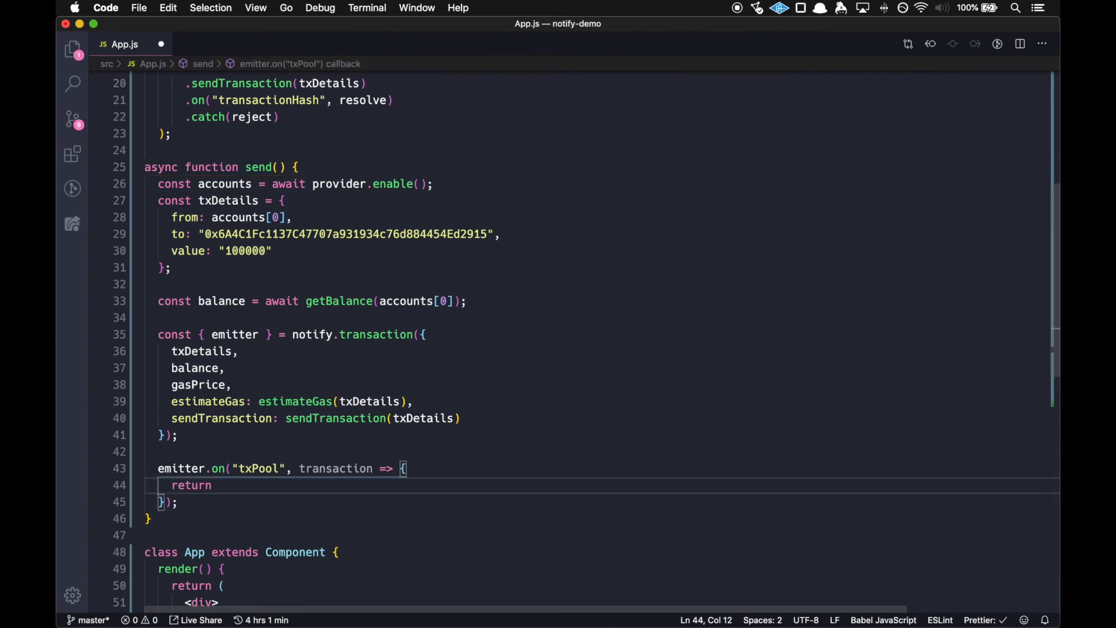
pyautogui.write('{')
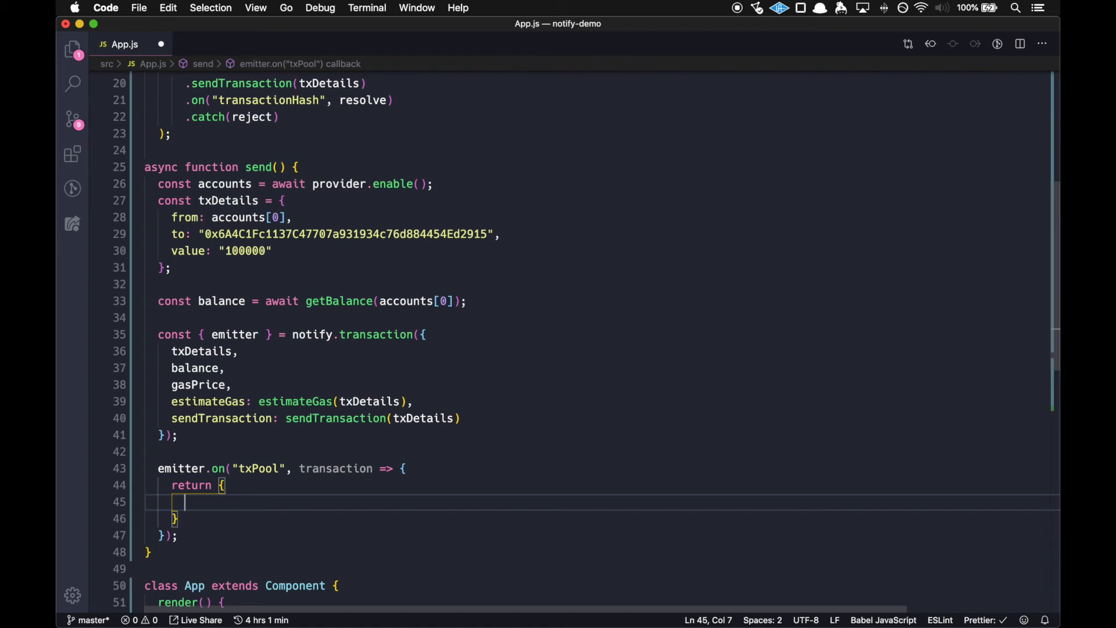
pyautogui.write('message:')
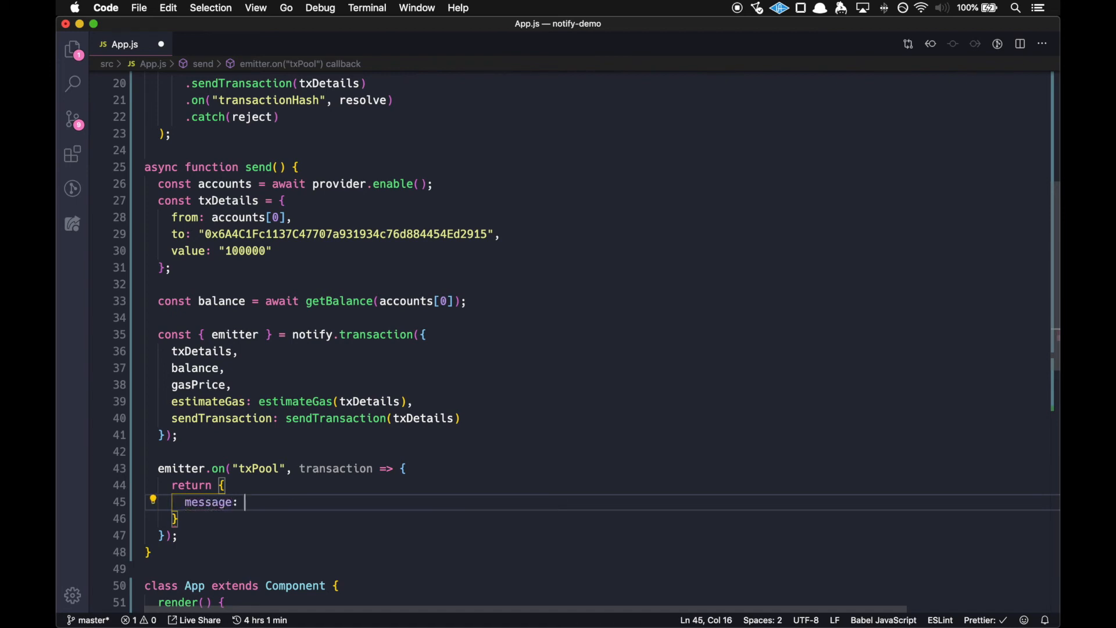
pyautogui.write('"You"')
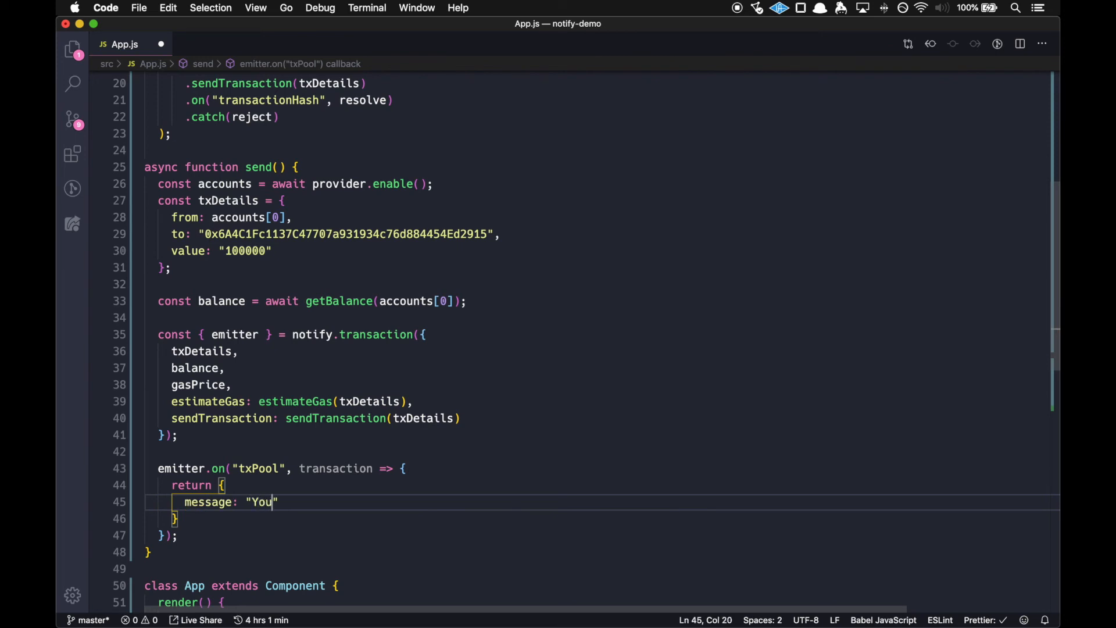
pyautogui.write('r transaction')
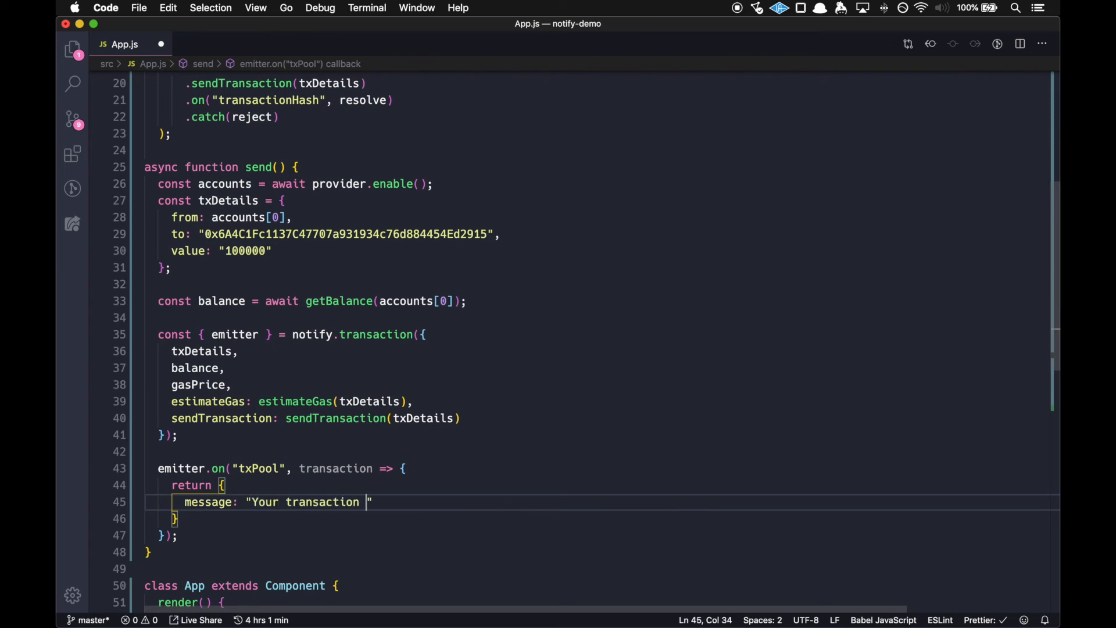
pyautogui.write('is in the poooo')
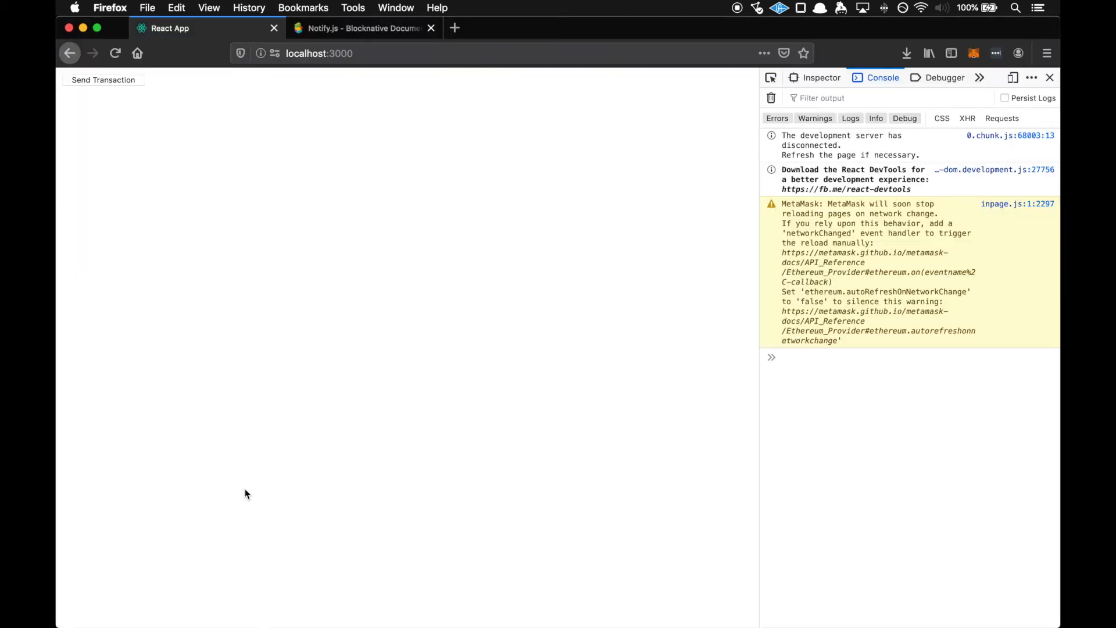
# - Send another test transaction from the React app and confirm it in MetaMask
pyautogui.click(103, 79)
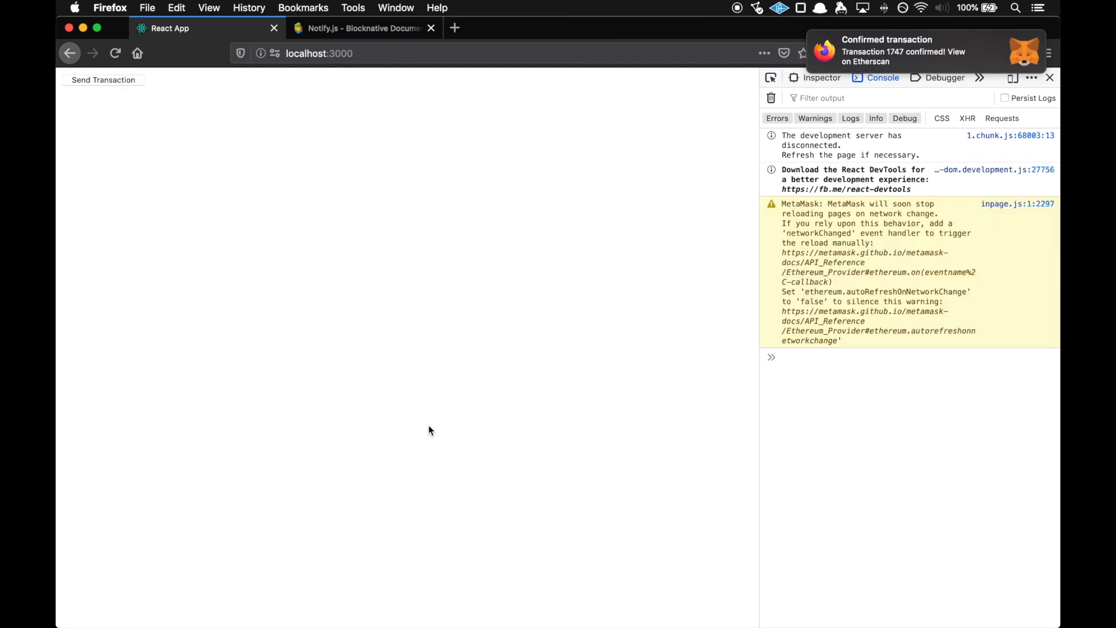
pyautogui.click(104, 80)
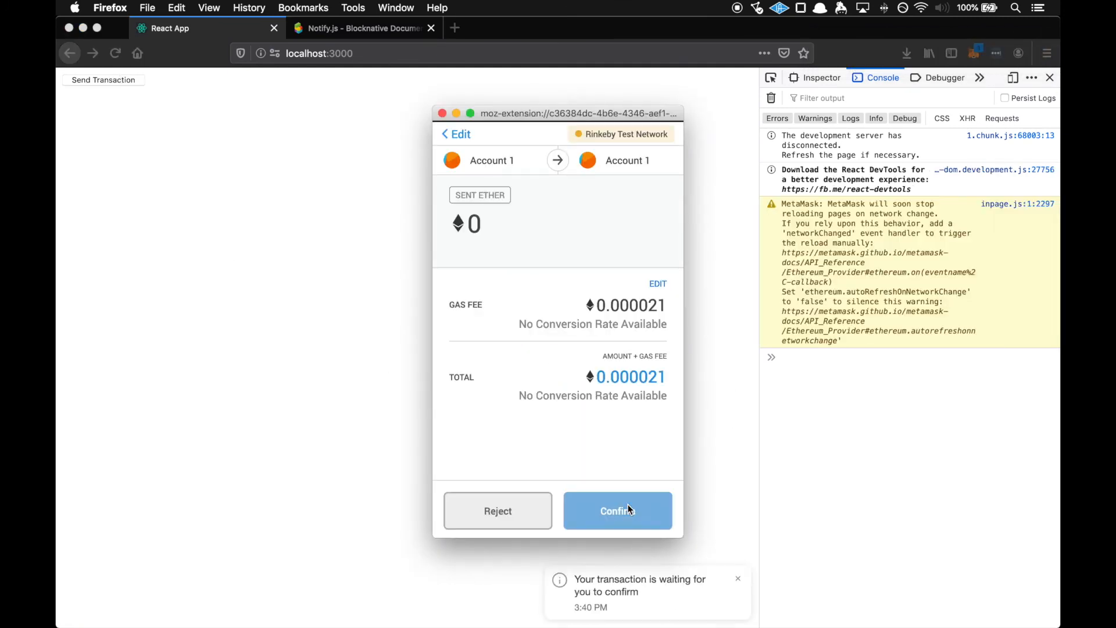
pyautogui.click(616, 510)
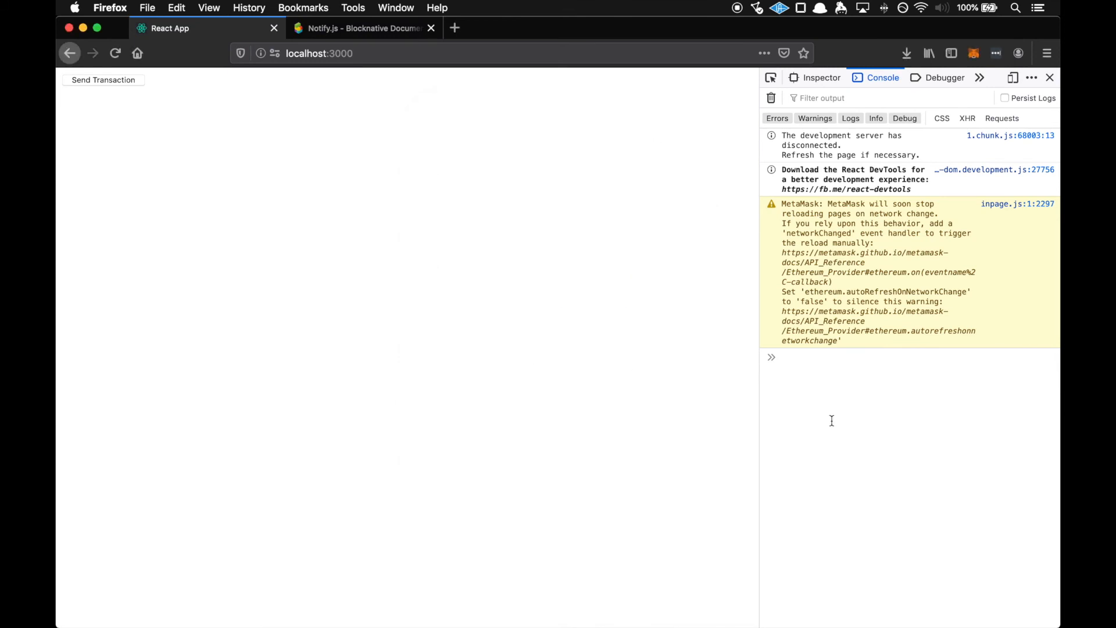
pyautogui.click(103, 79)
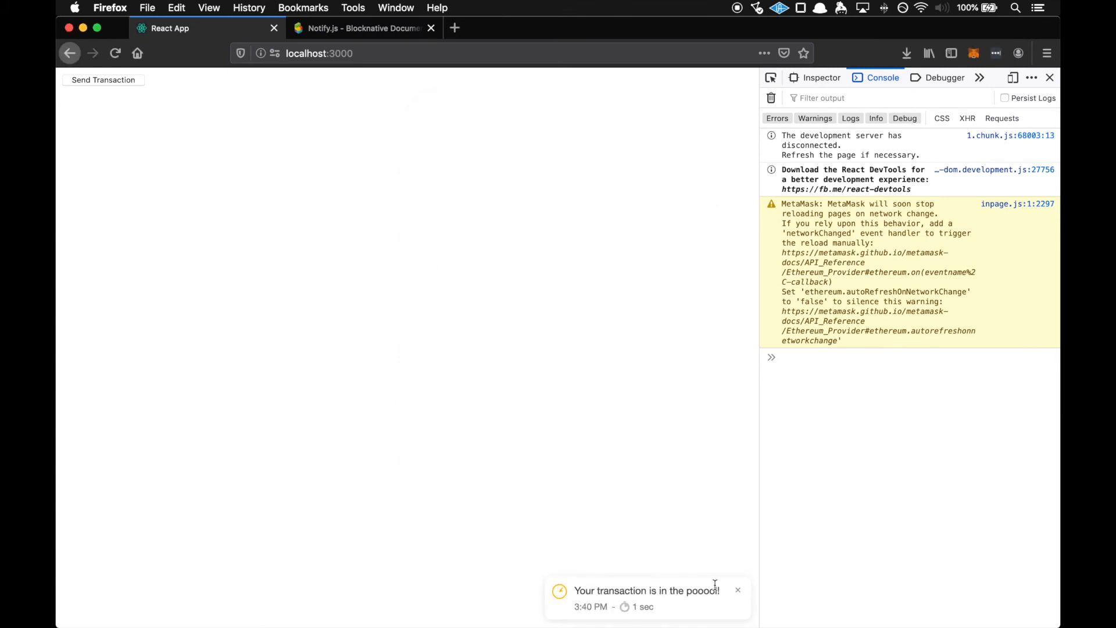
pyautogui.moveTo(641, 397)
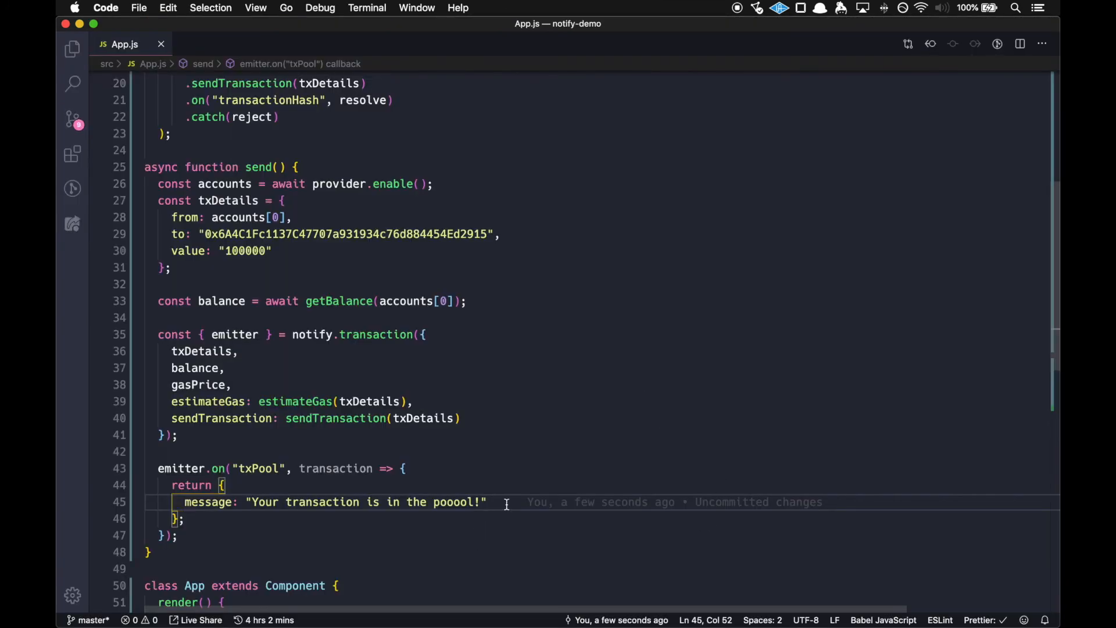
# - Add onclick: () => console.log('CLICKED!!') below the message in the returned object
pyautogui.write('onclick: (')
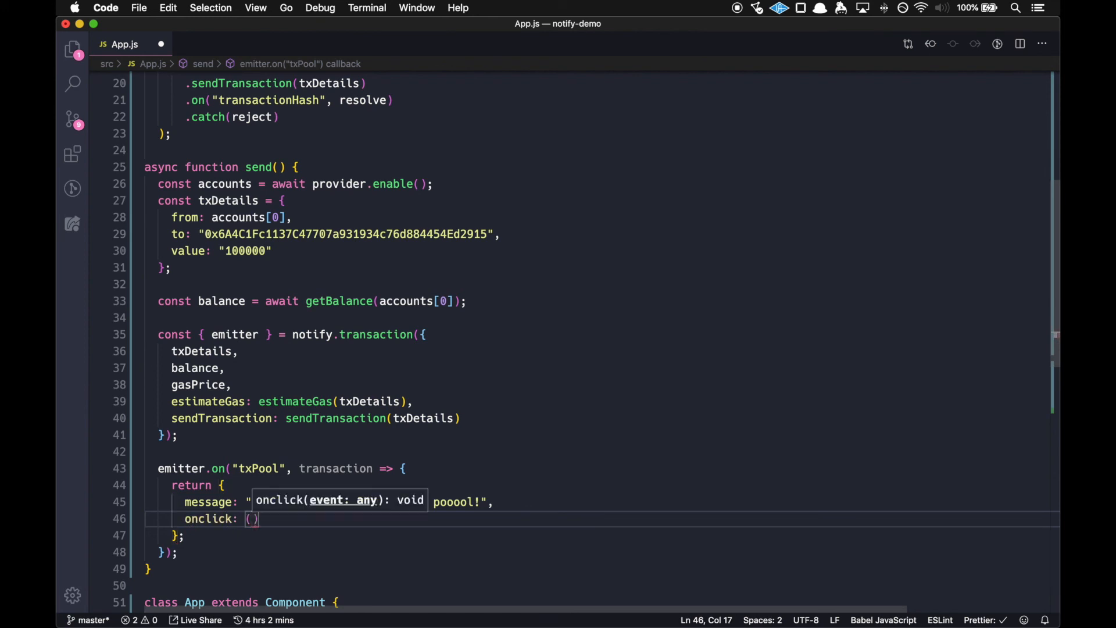
pyautogui.write('=>')
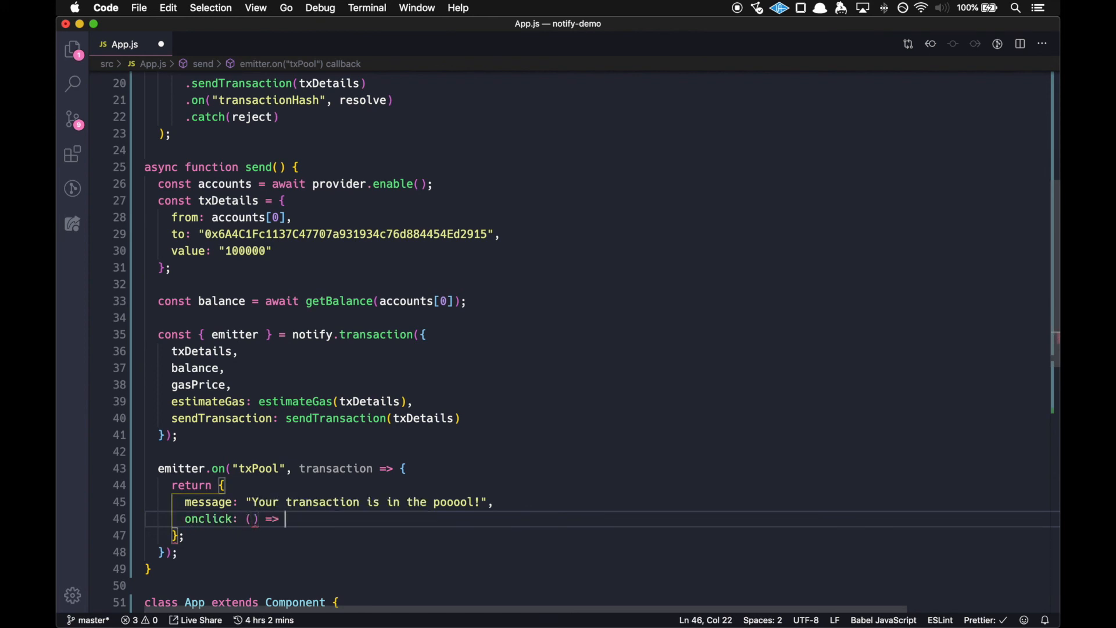
pyautogui.write("console.log('CLI")
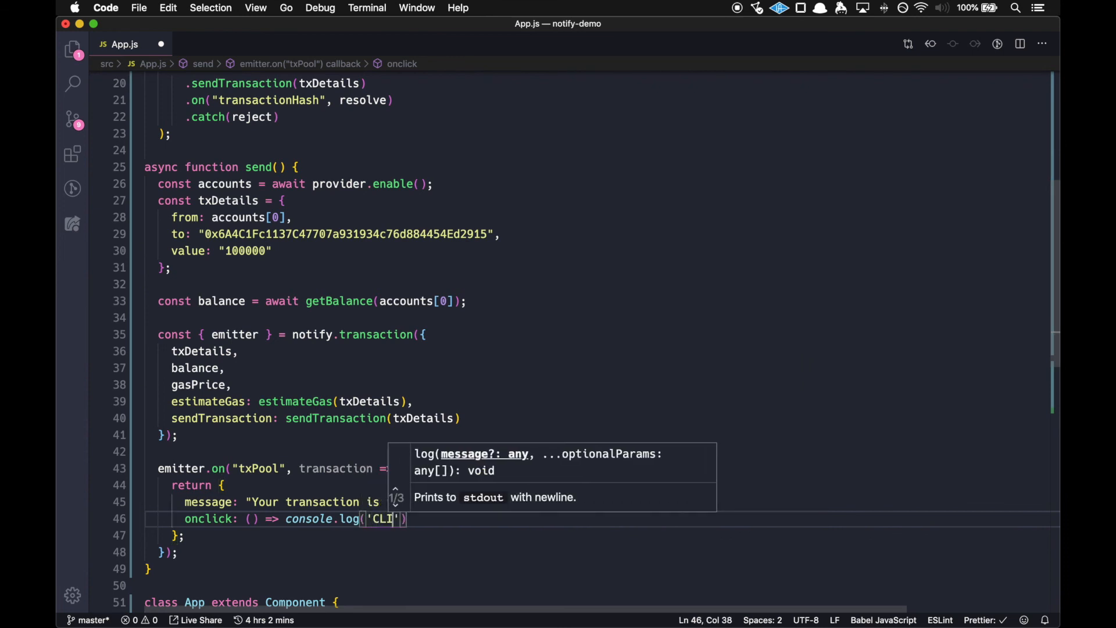
pyautogui.write('CKED!!')
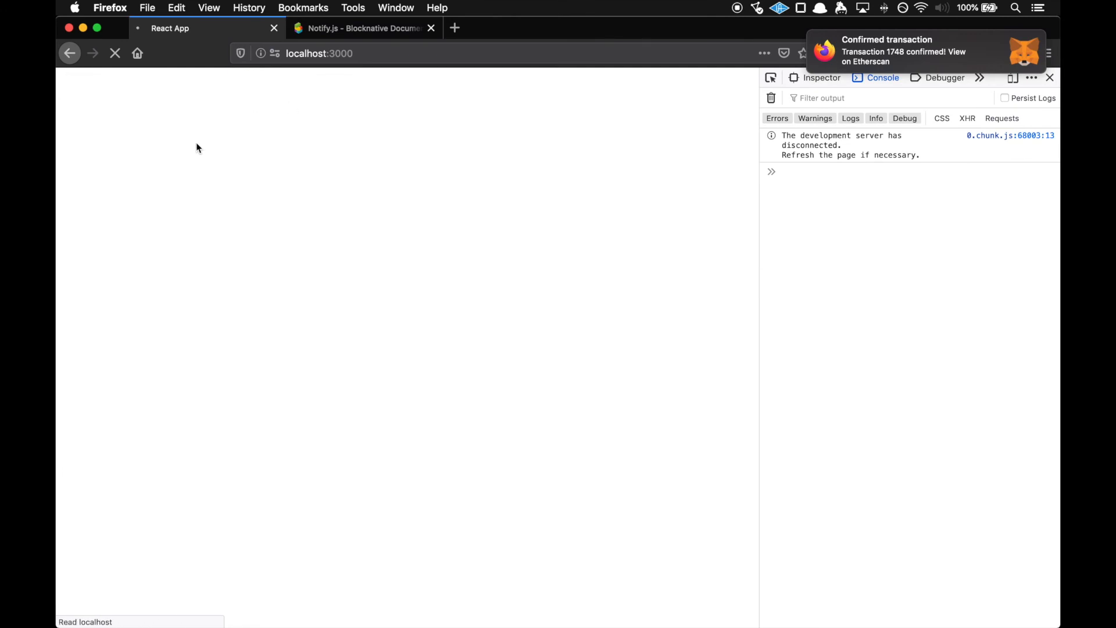
# - Reload localhost:3000, send a transaction, and confirm it in MetaMask
pyautogui.click(114, 54)
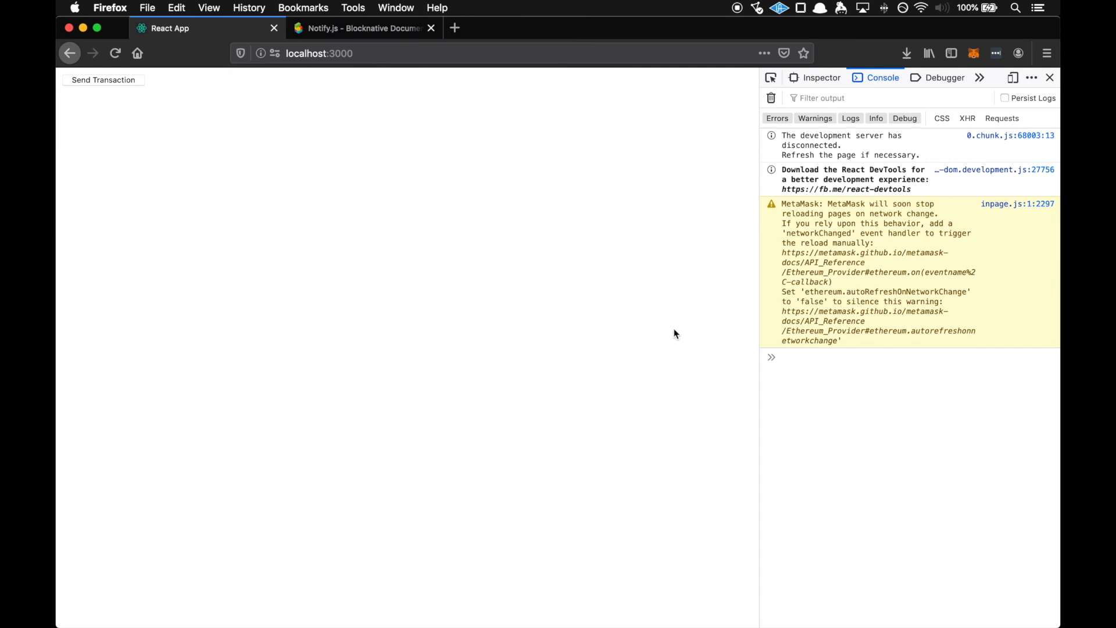
pyautogui.click(104, 80)
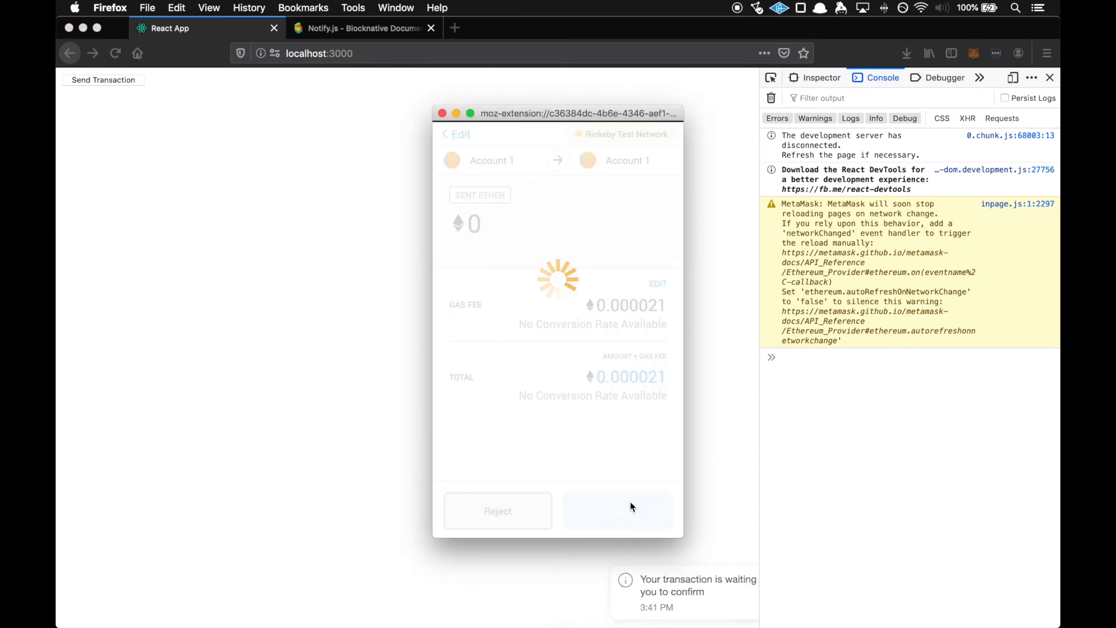
pyautogui.click(617, 510)
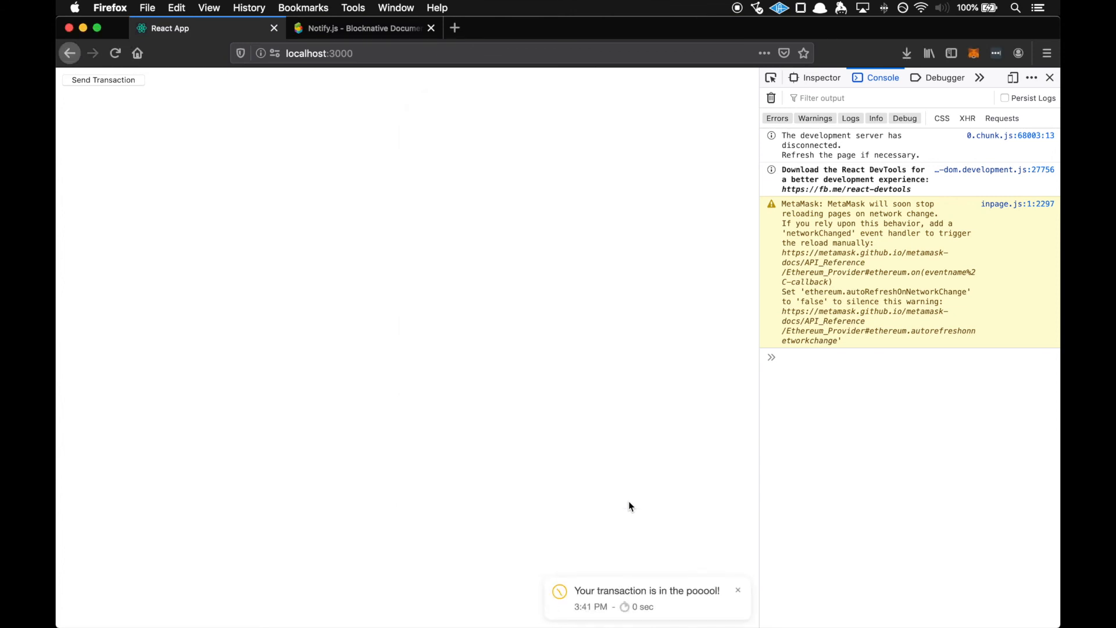